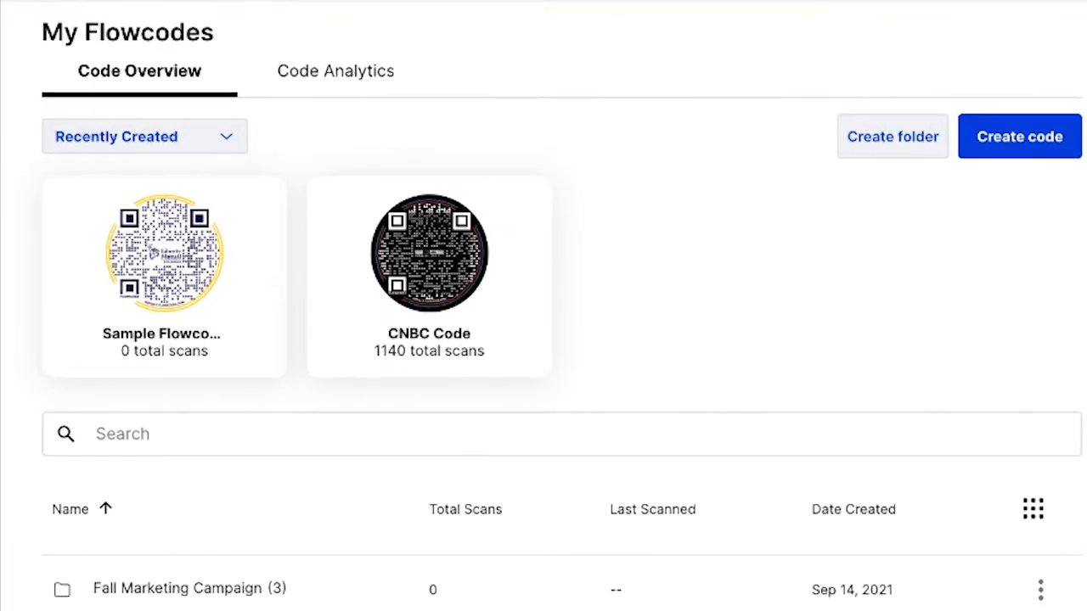
- From the Flowcode dashboard, start a new Flowcode through the Create menu
scroll("down", 3)
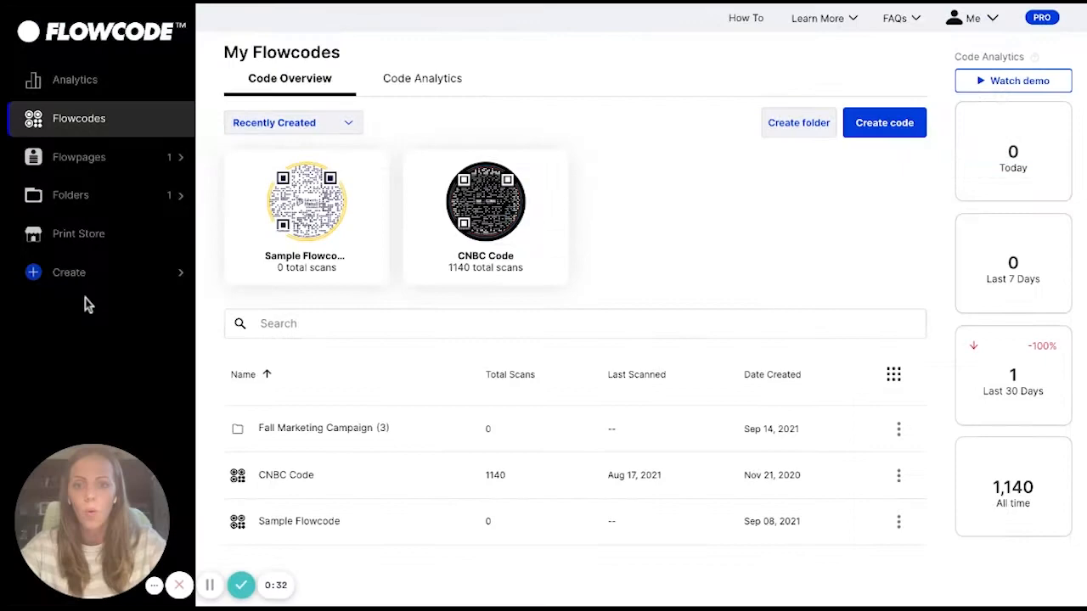
left_click(69, 272)
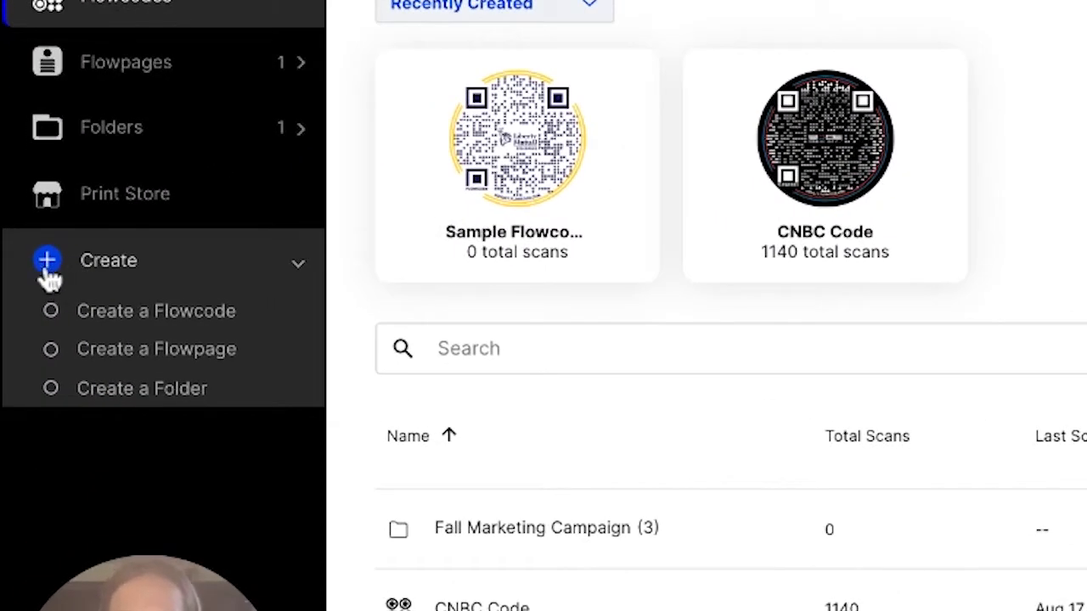
left_click(155, 311)
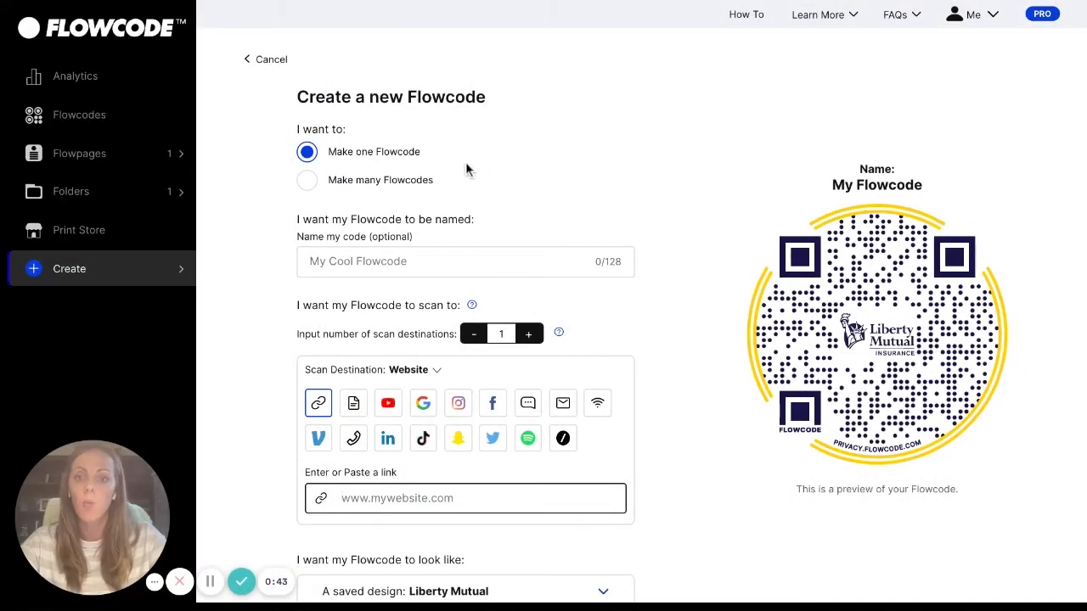
mouse_move(329, 193)
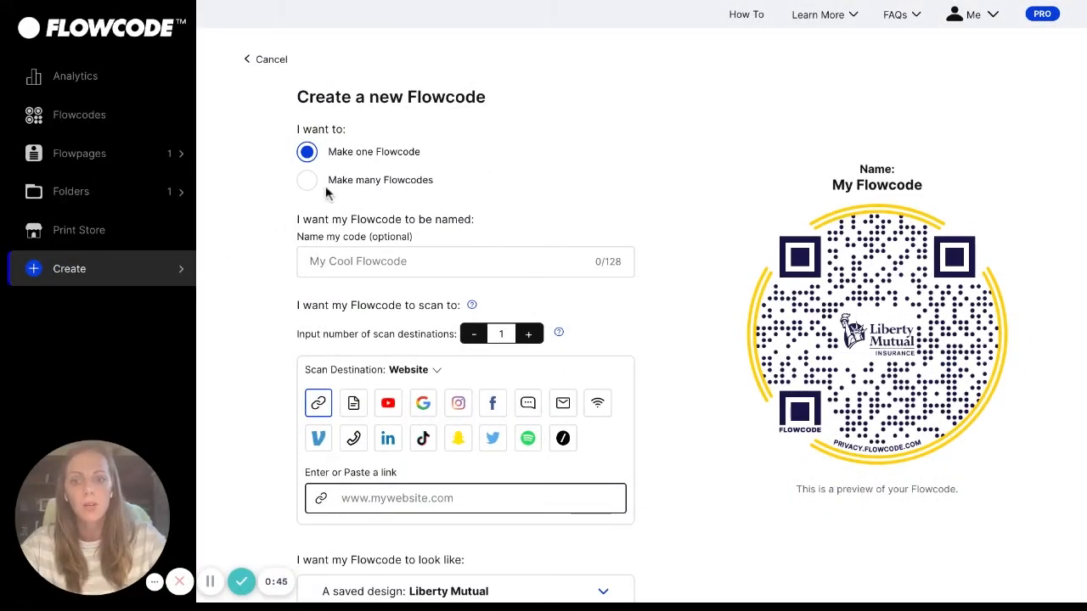
mouse_move(350, 181)
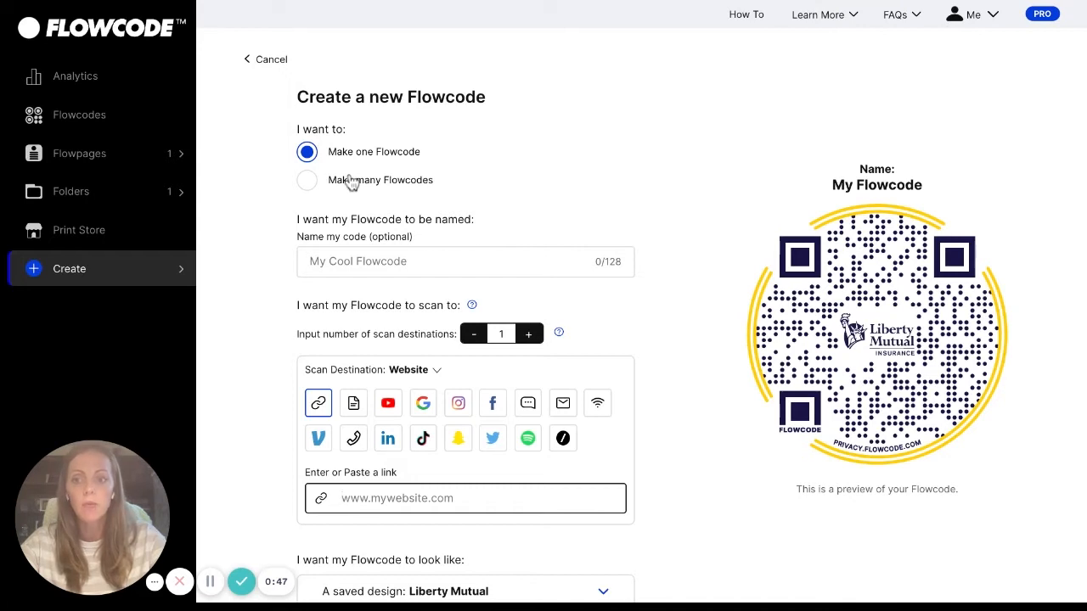
mouse_move(308, 191)
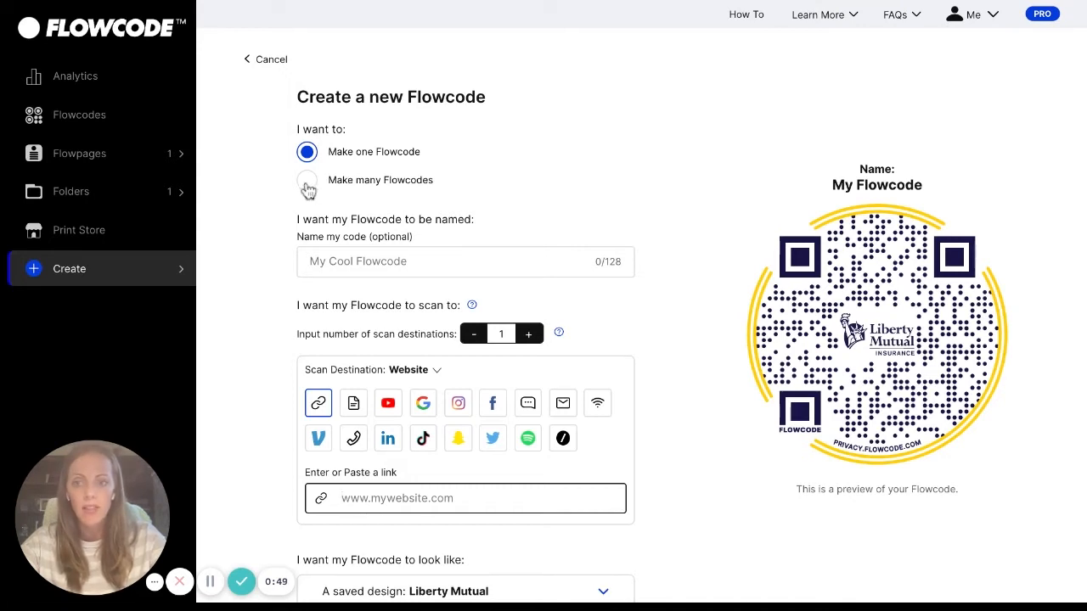
- Switch to 'Make many Flowcodes', review the CSV template steps, and check the help topics
left_click(306, 179)
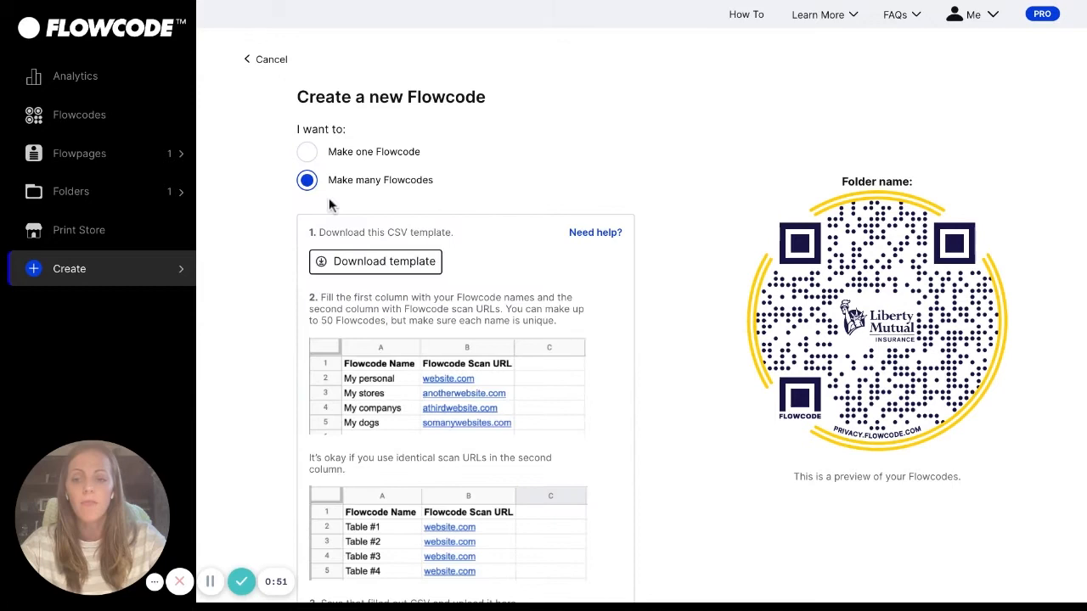
mouse_move(391, 420)
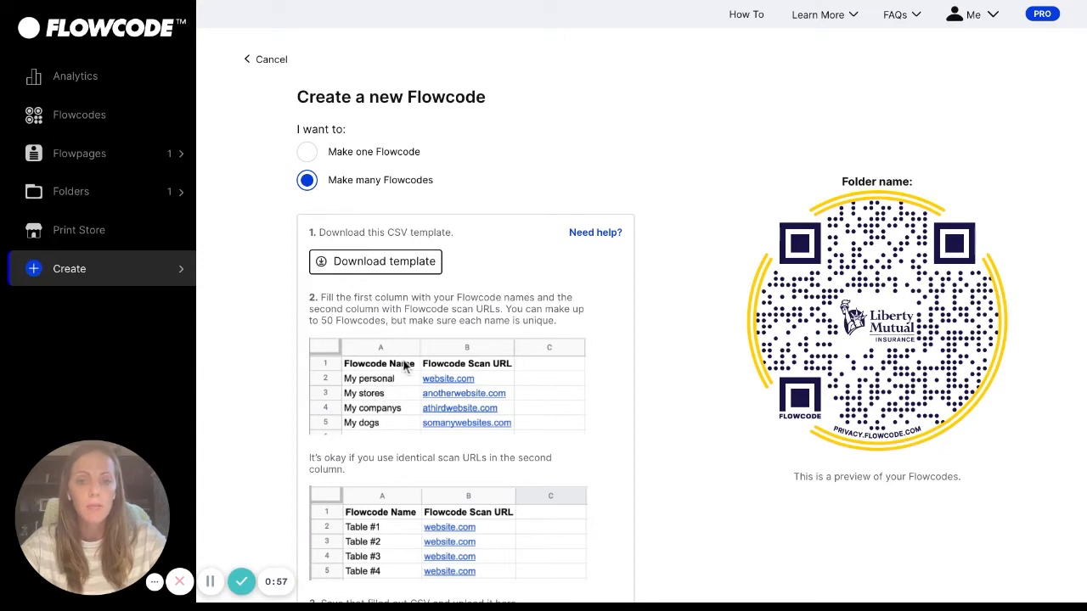
mouse_move(453, 428)
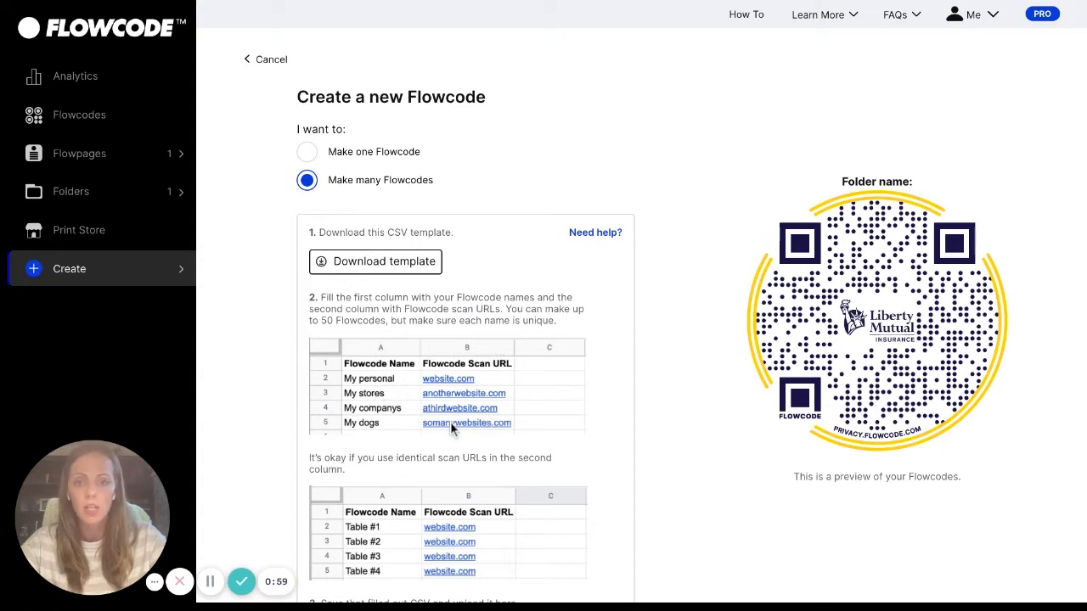
scroll("down", 3)
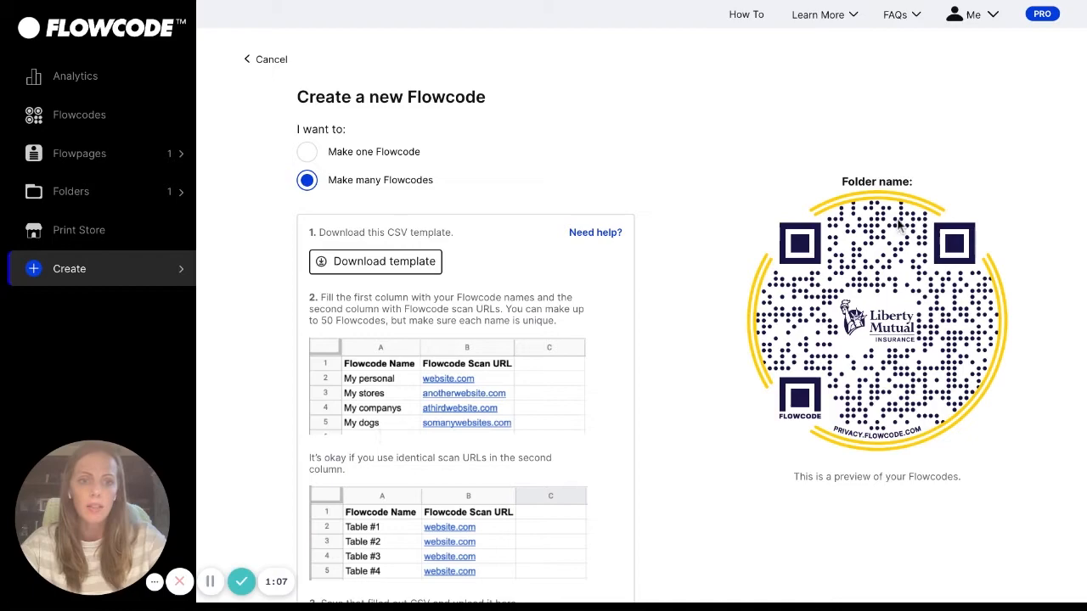
mouse_move(890, 51)
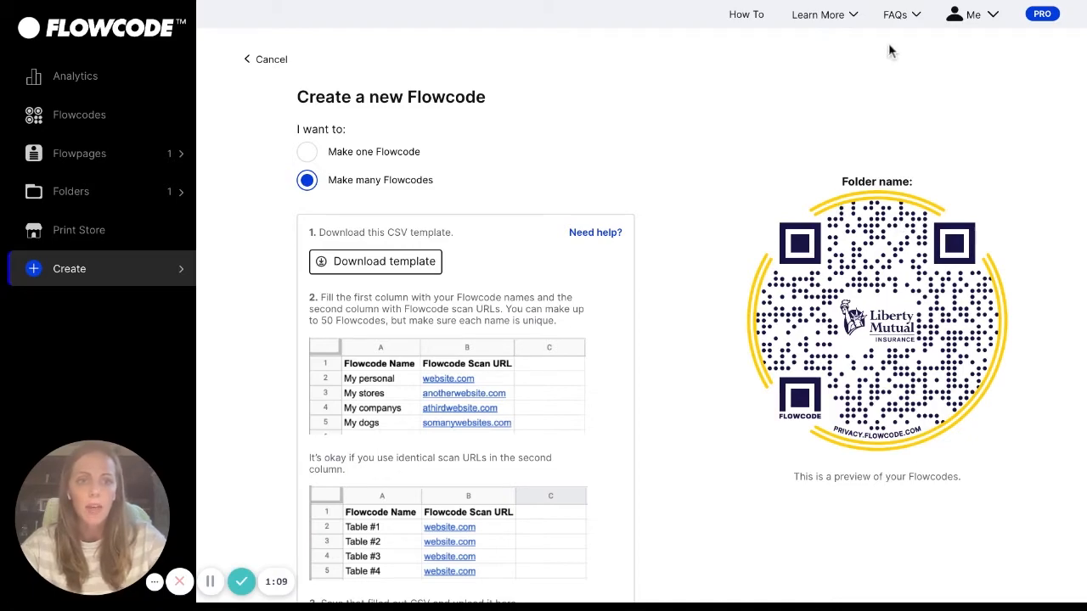
left_click(817, 14)
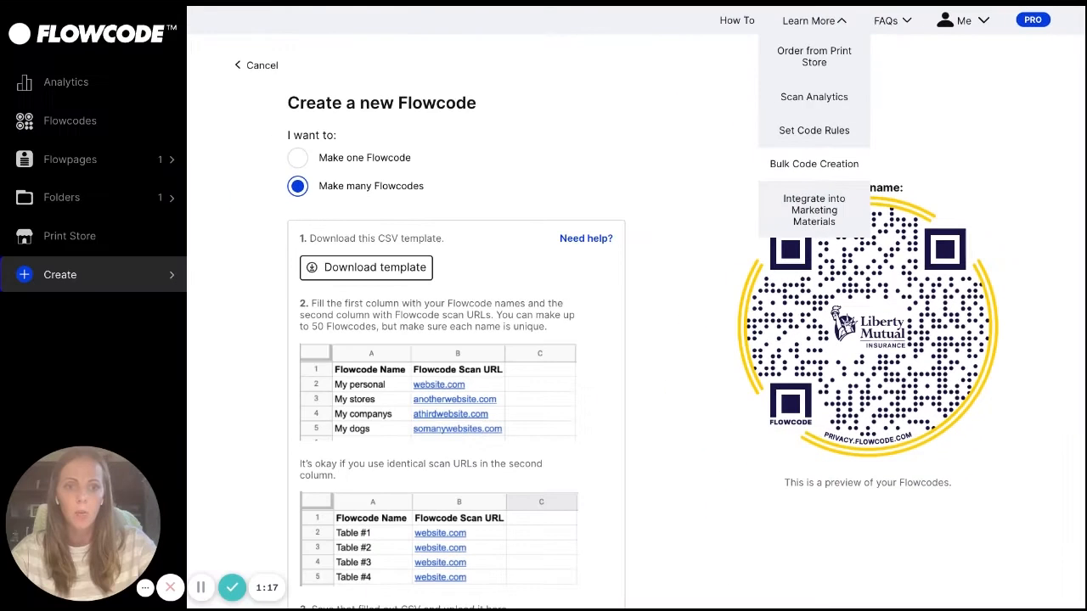
left_click(808, 21)
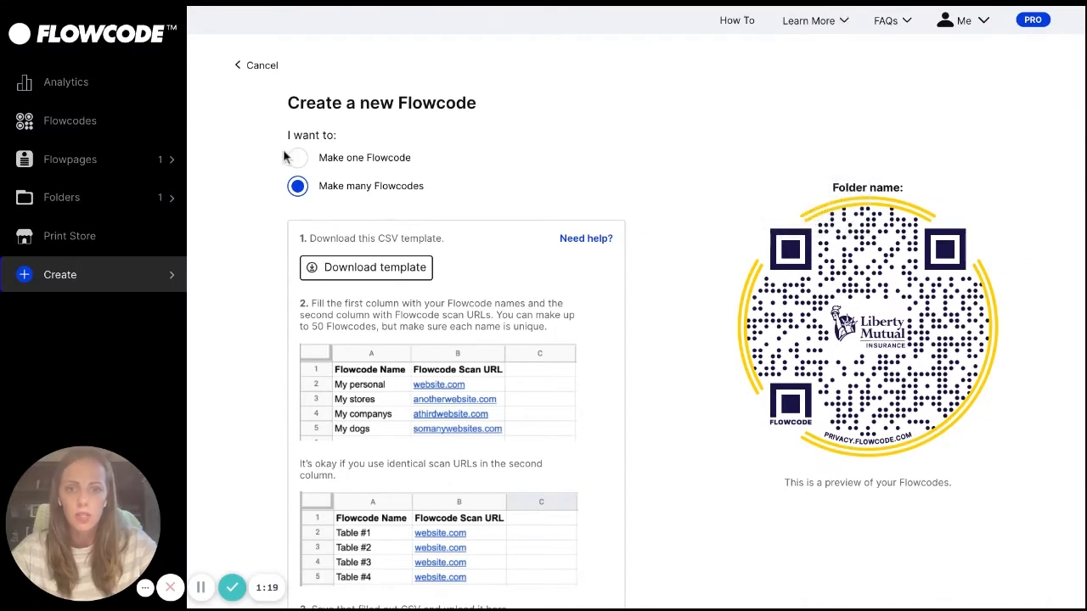
- Switch back to 'Make one Flowcode' and name the code 'Christie Bistro'
left_click(297, 157)
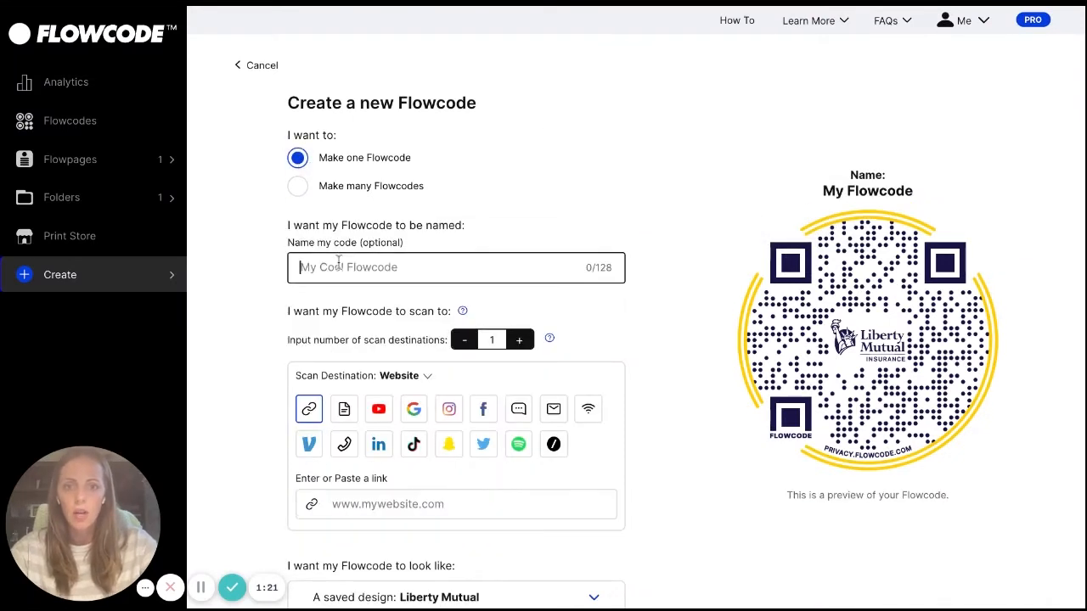
type("Christie")
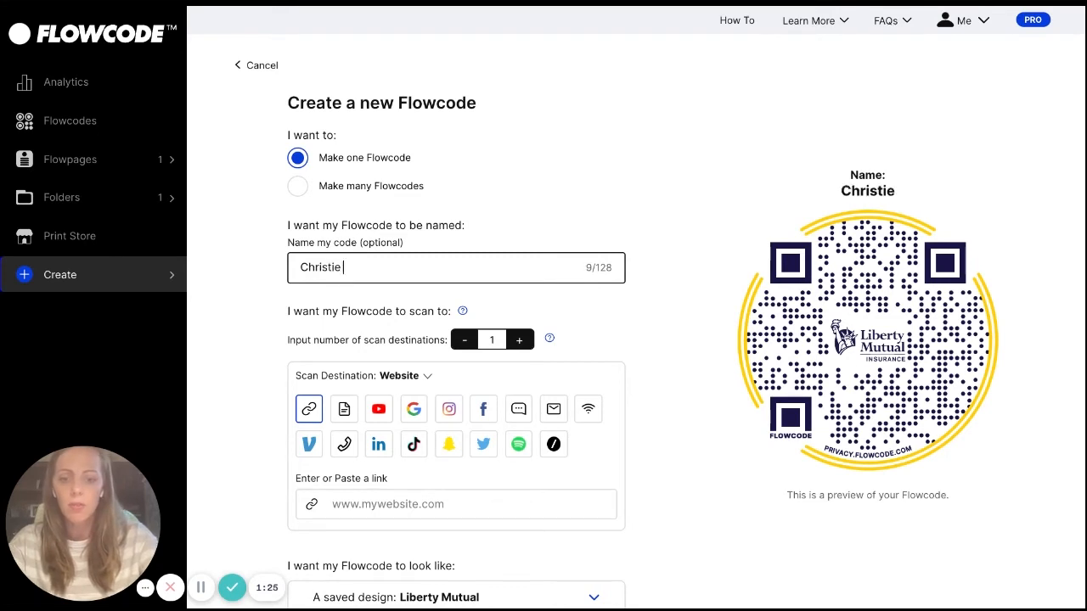
type("Bistro")
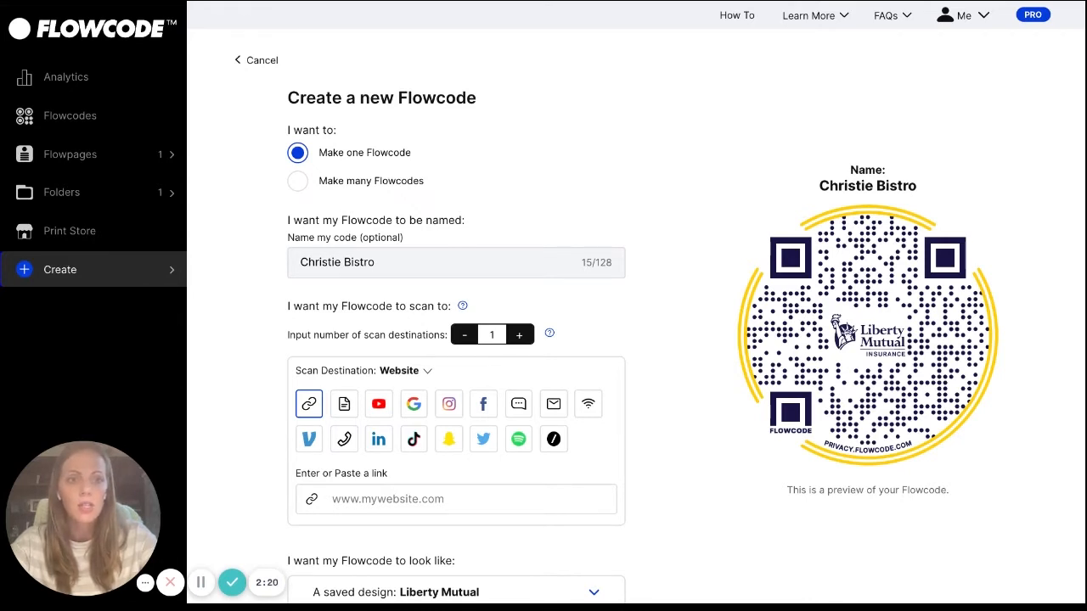
left_click(808, 15)
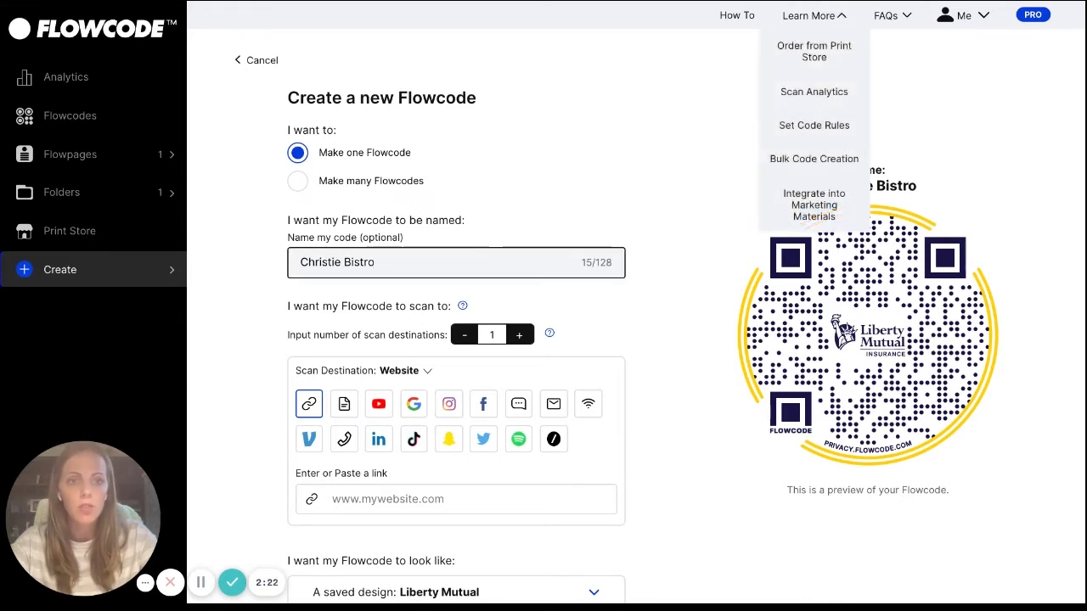
mouse_move(863, 135)
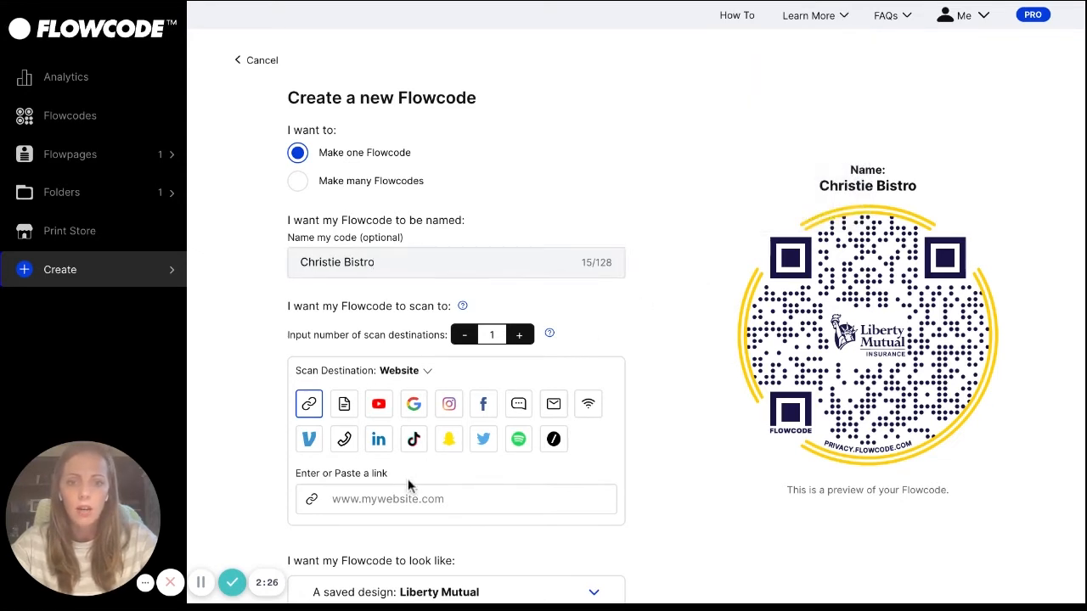
type("www.")
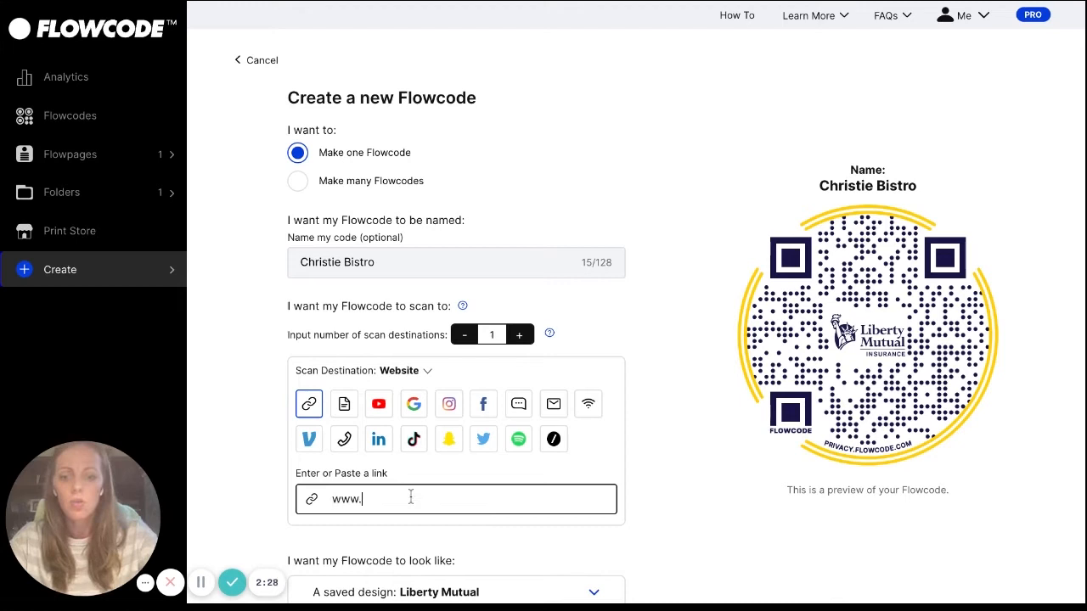
type("christiebistro.com")
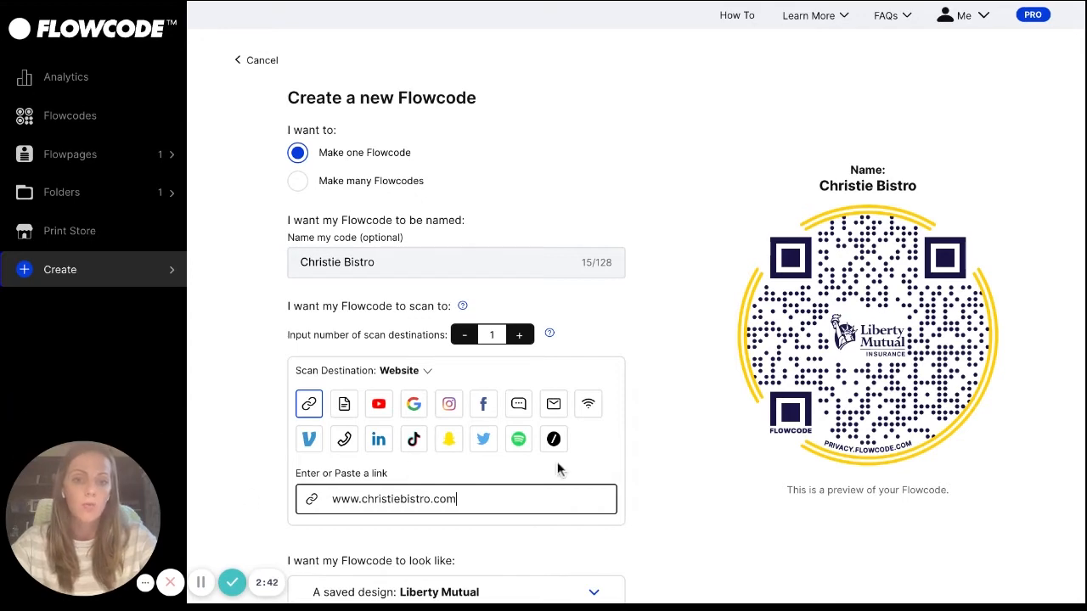
- Scroll to the appearance choices and expand the saved Liberty Mutual design
scroll("down", 3)
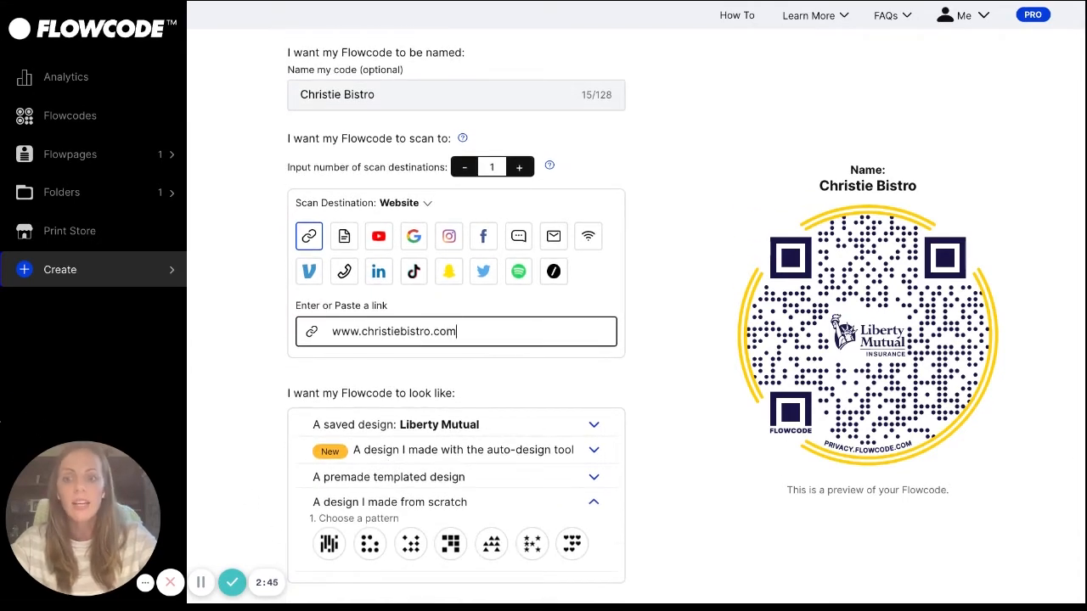
scroll("down", 3)
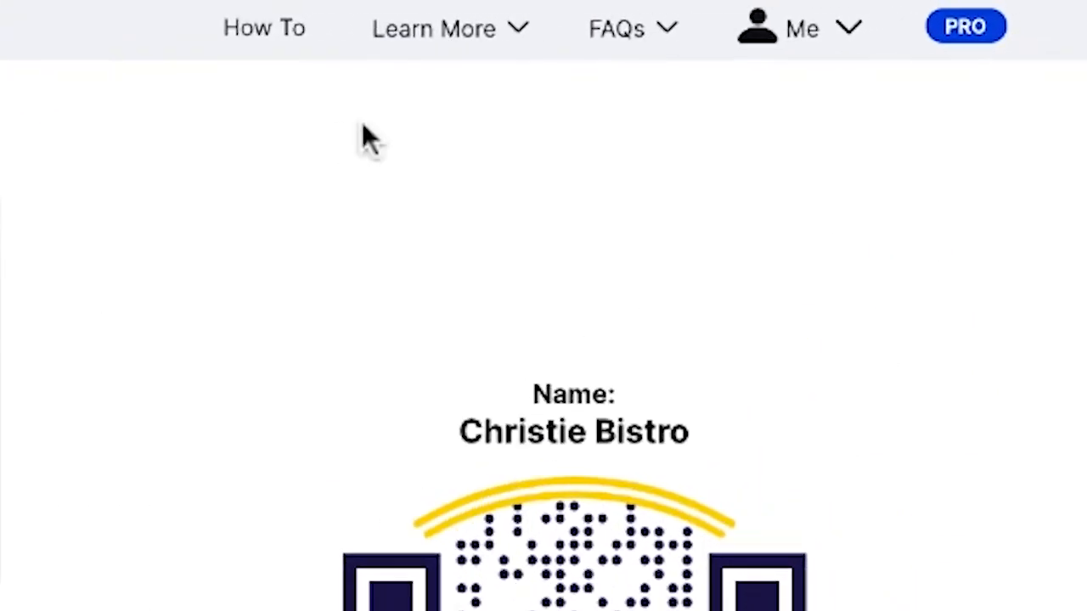
left_click(799, 27)
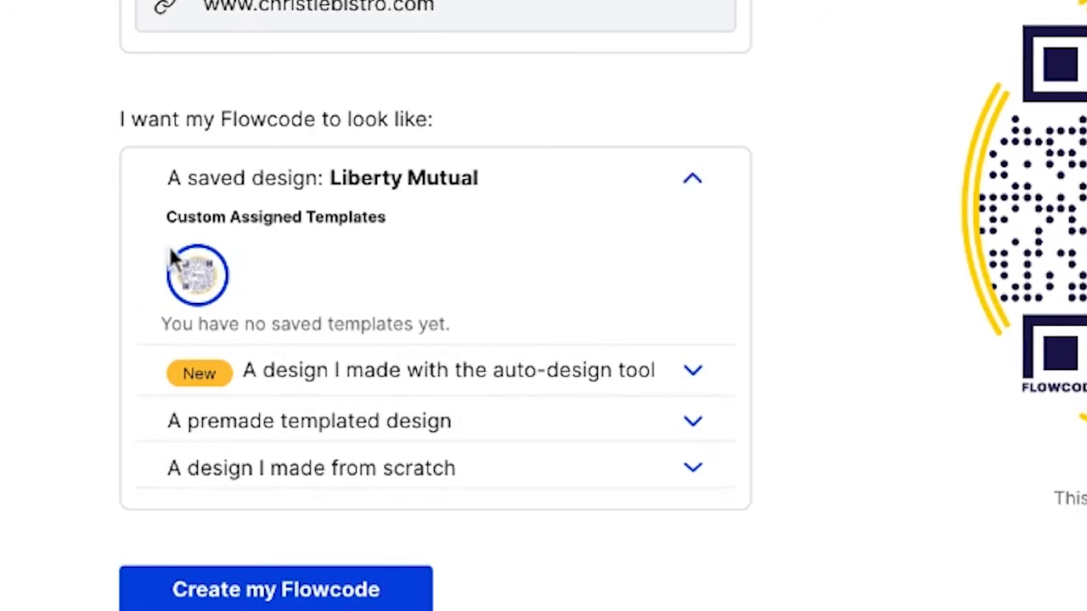
mouse_move(353, 361)
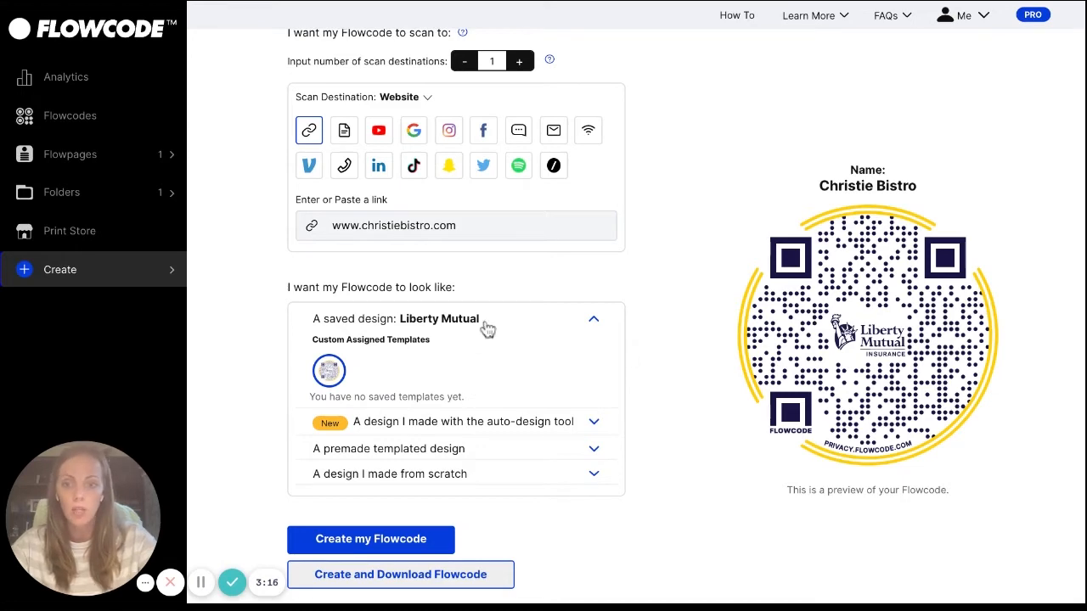
scroll("down", 3)
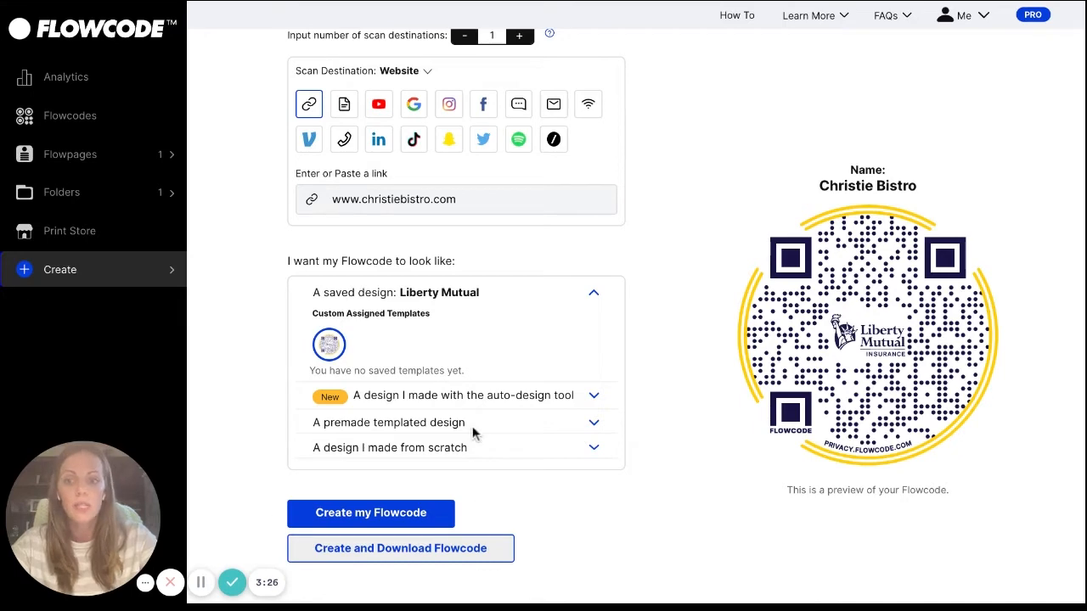
- Auto-design with red added, refresh options, and apply the dark design with orange accents
left_click(464, 394)
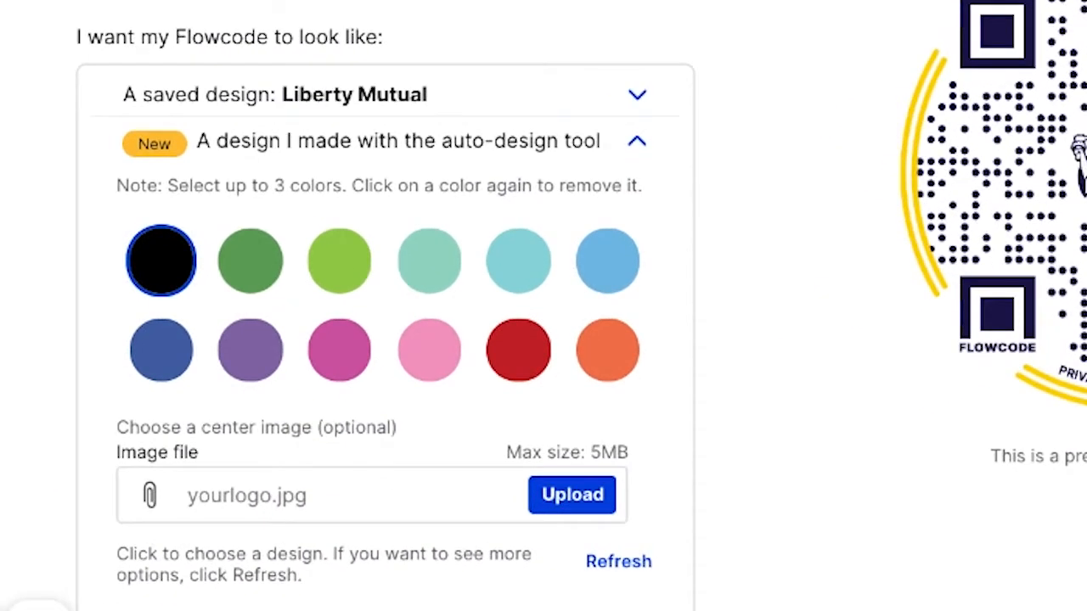
left_click(517, 349)
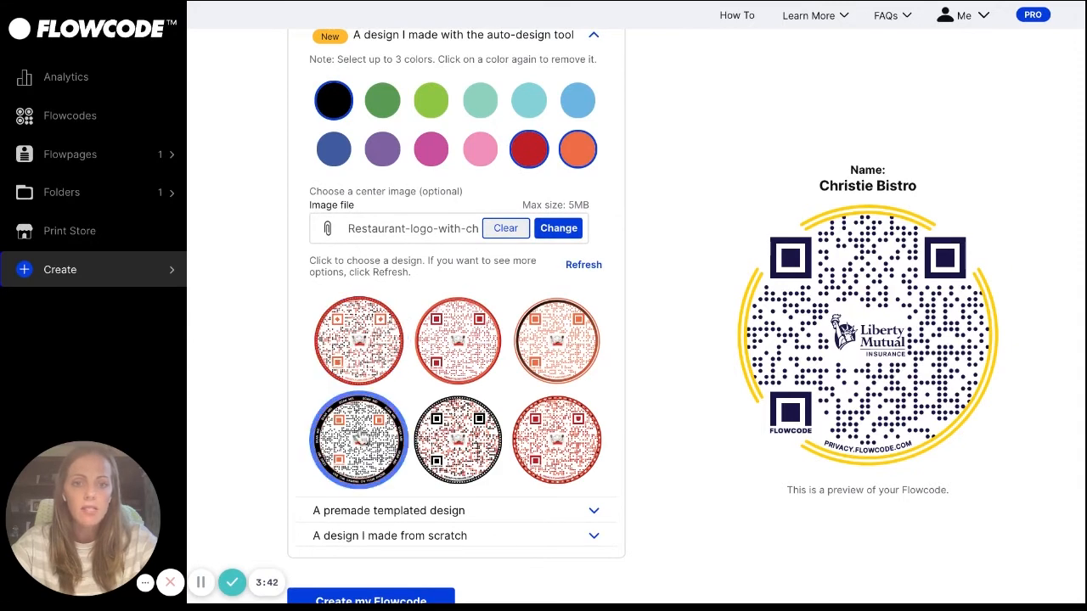
left_click(358, 440)
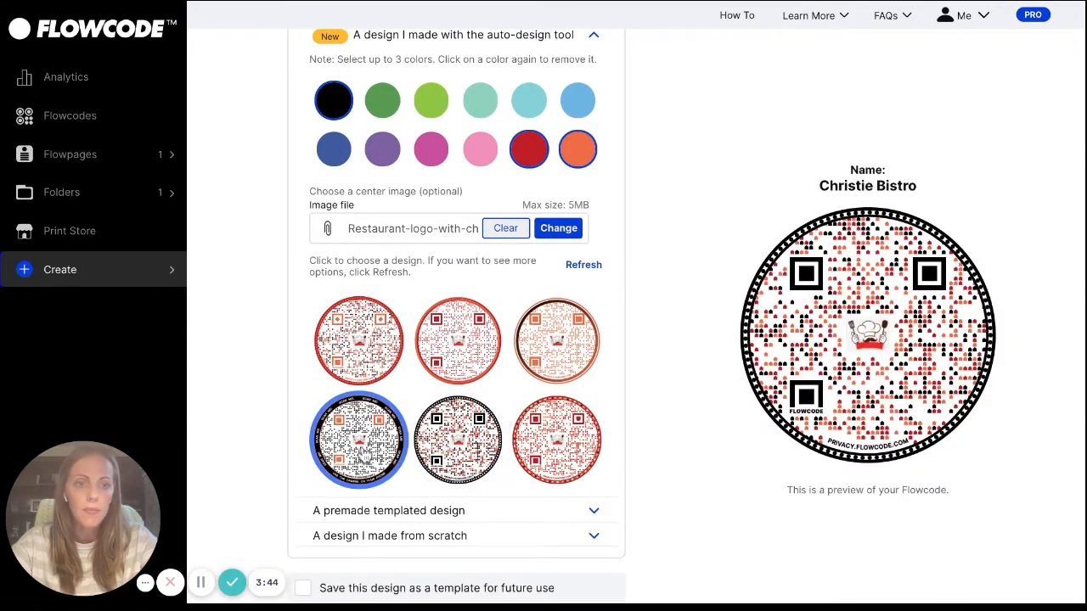
left_click(358, 340)
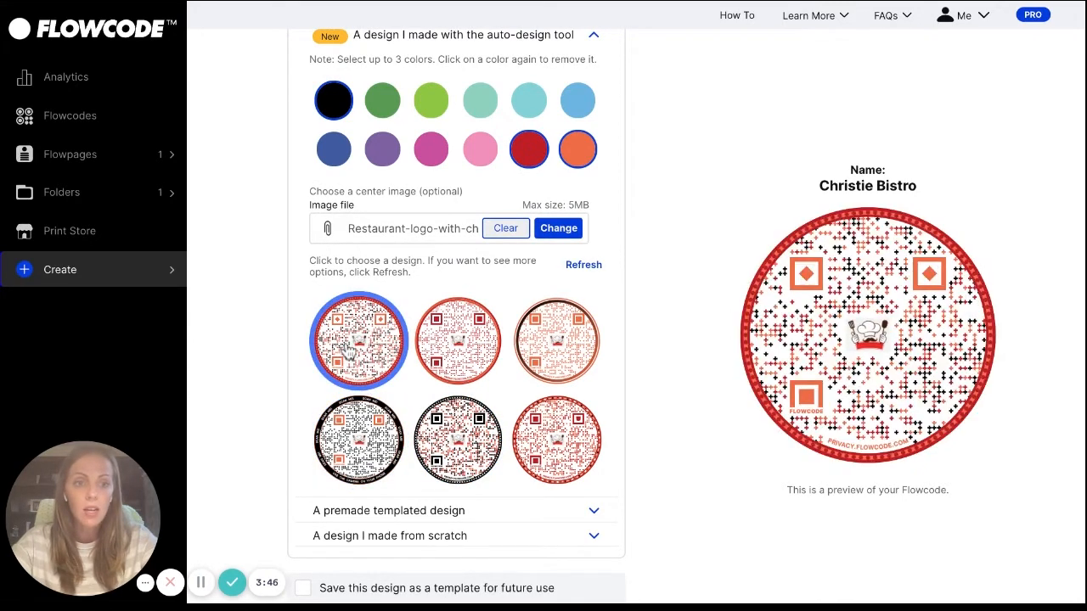
left_click(583, 265)
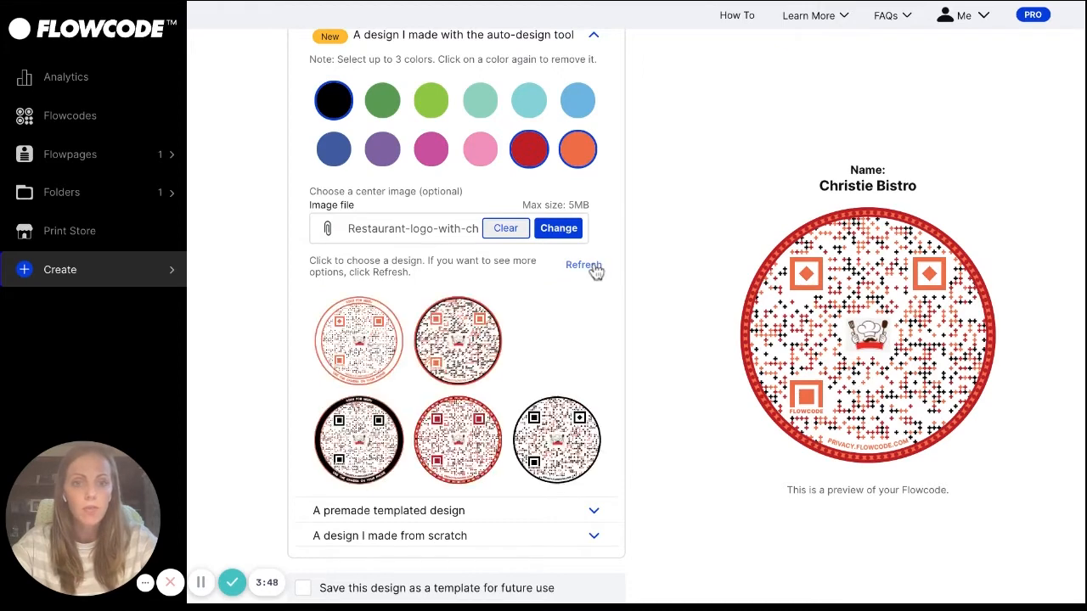
left_click(457, 340)
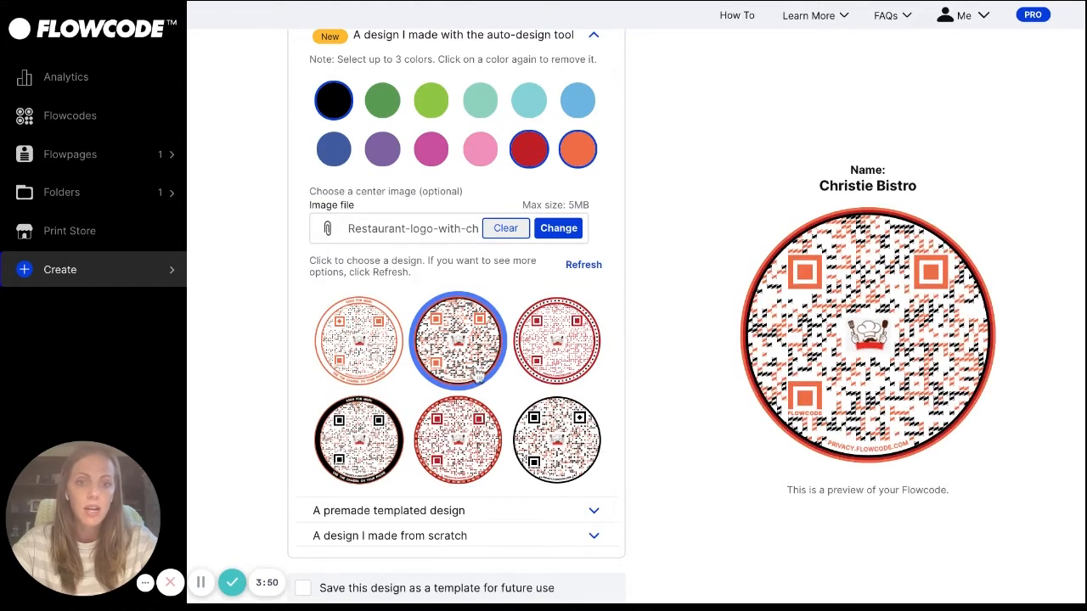
left_click(556, 348)
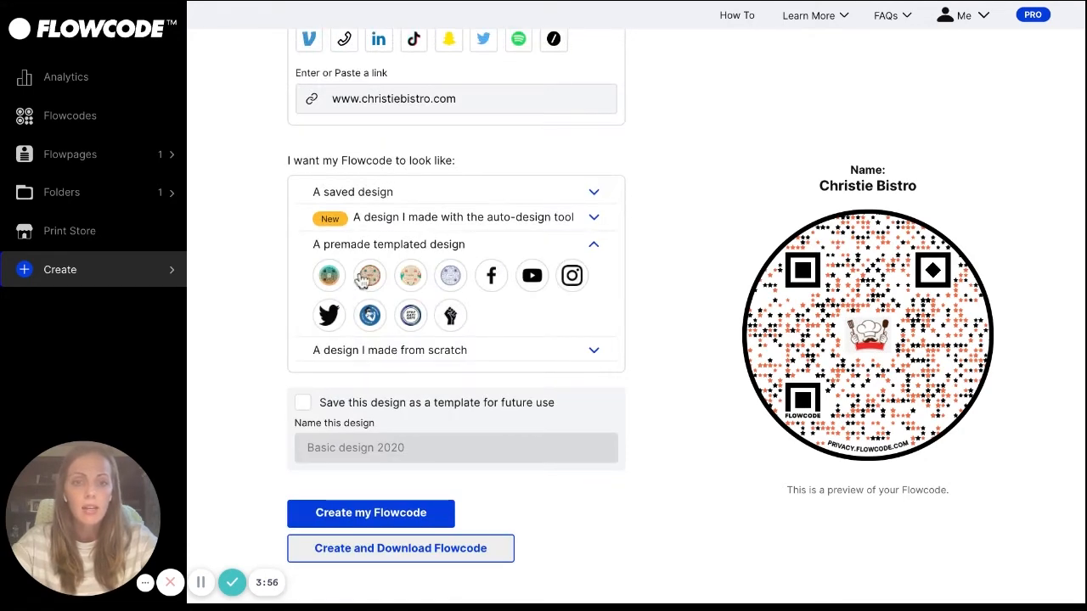
- Preview the Hispanic Heritage Month and Facebook templates, then expand from-scratch design options
left_click(370, 373)
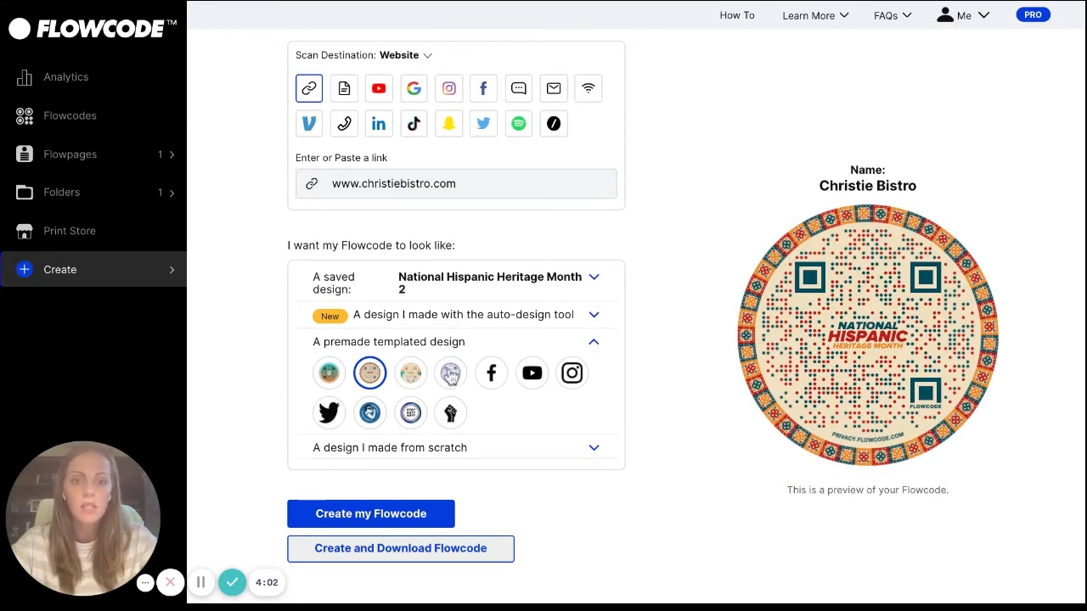
left_click(491, 373)
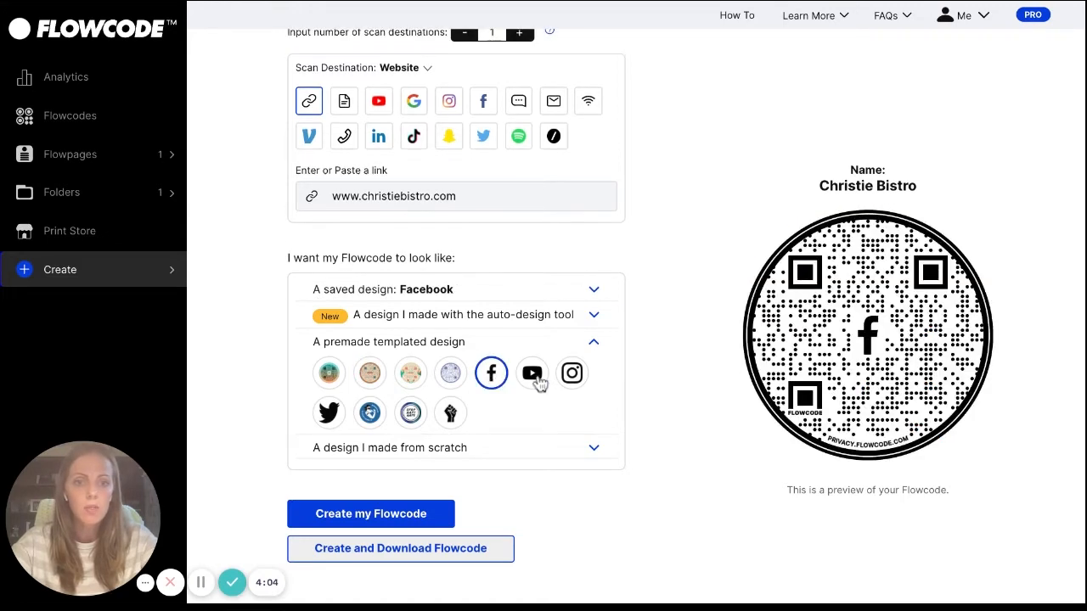
left_click(572, 373)
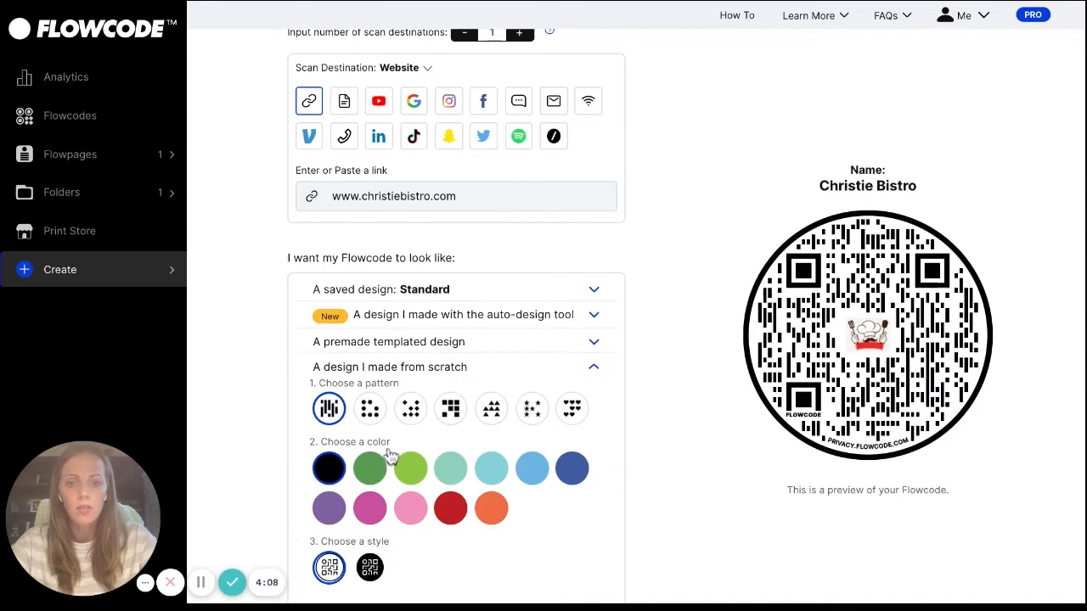
- Style the code with Diamond pattern, red colour and red-filled framed-corner style, then create it
scroll("down", 3)
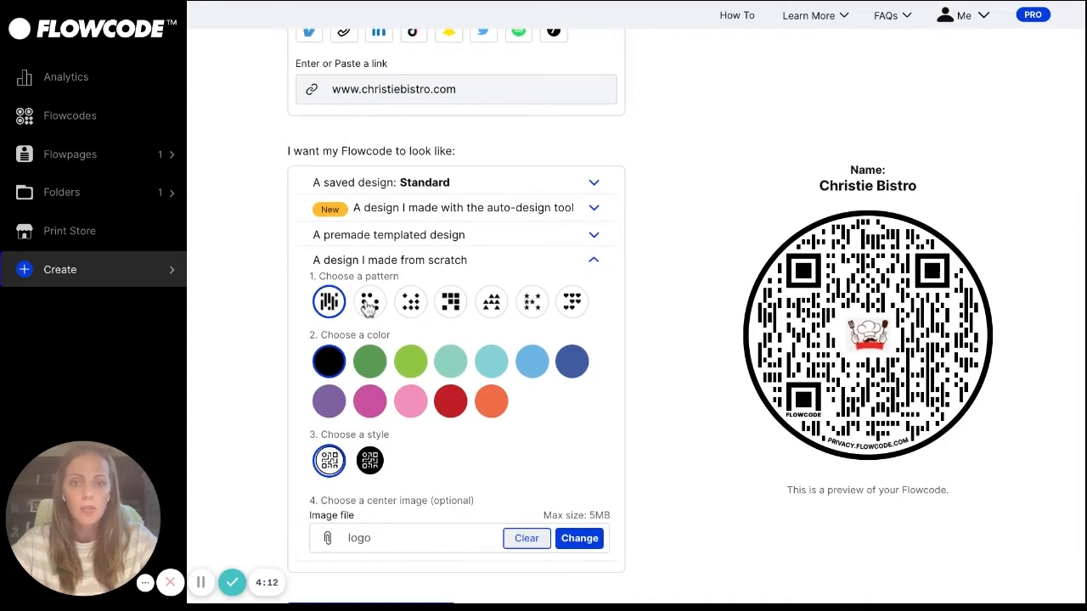
left_click(410, 303)
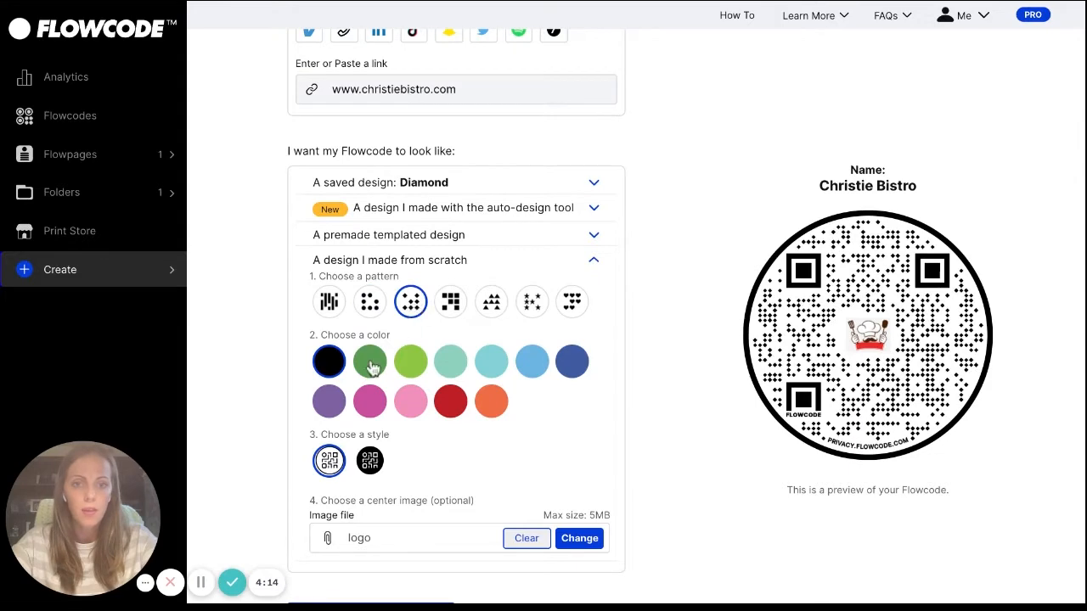
left_click(450, 401)
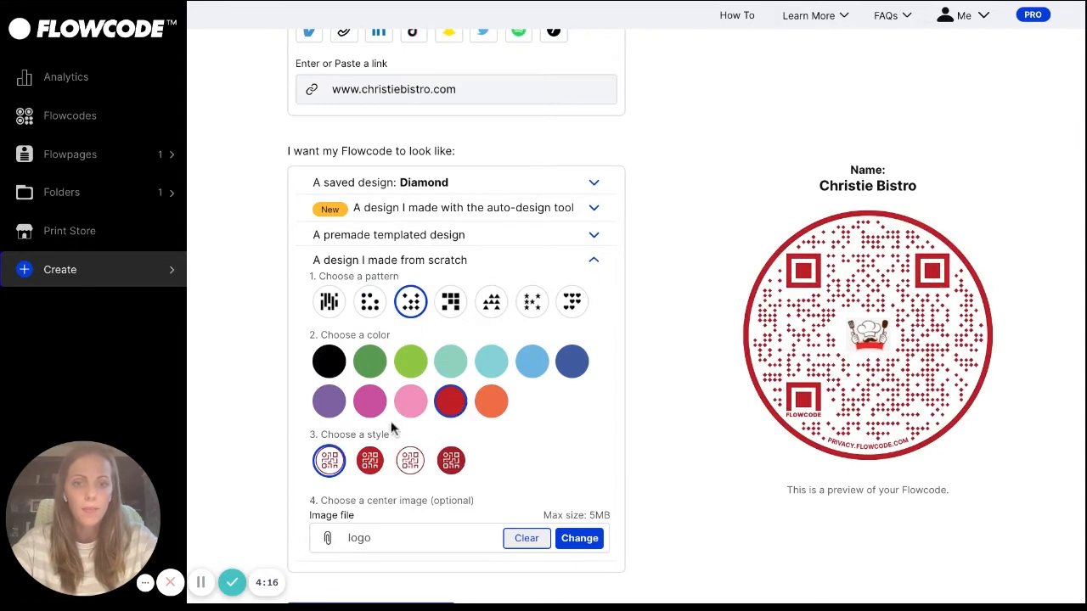
left_click(370, 460)
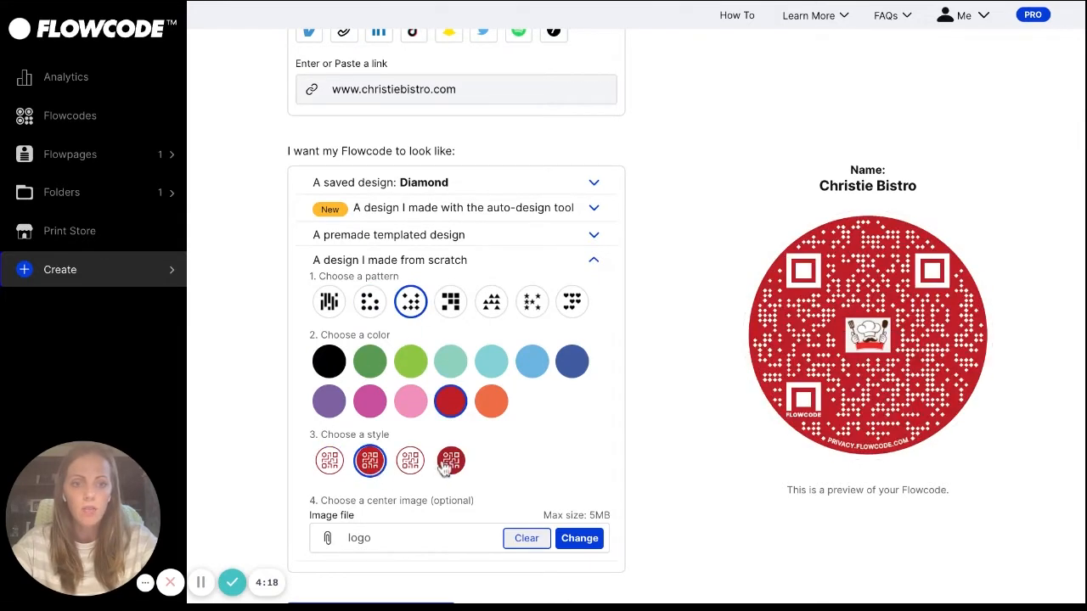
left_click(450, 462)
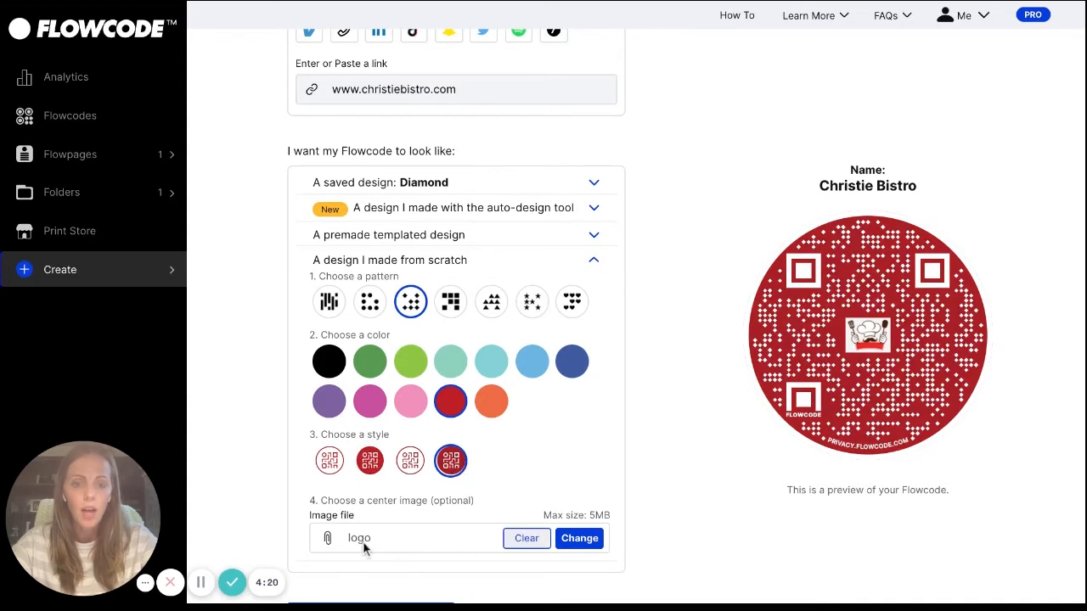
scroll("down", 3)
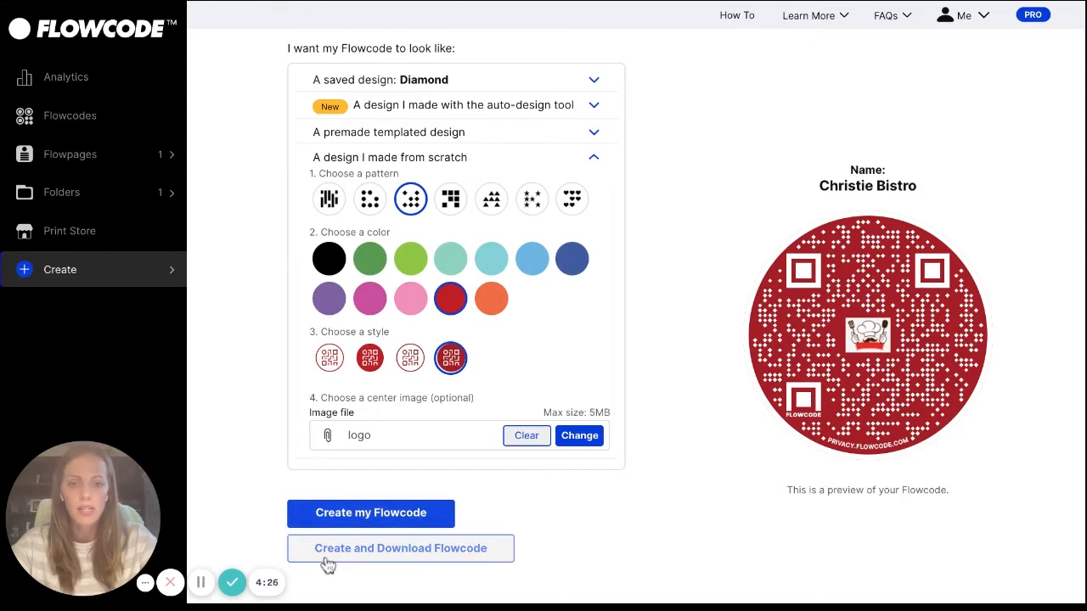
mouse_move(415, 525)
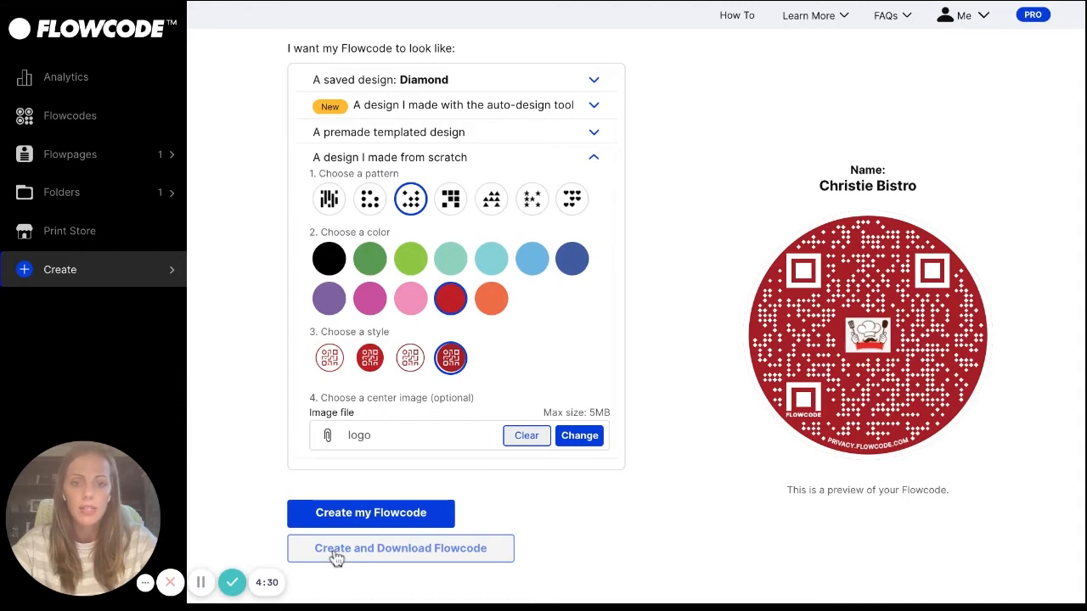
left_click(400, 547)
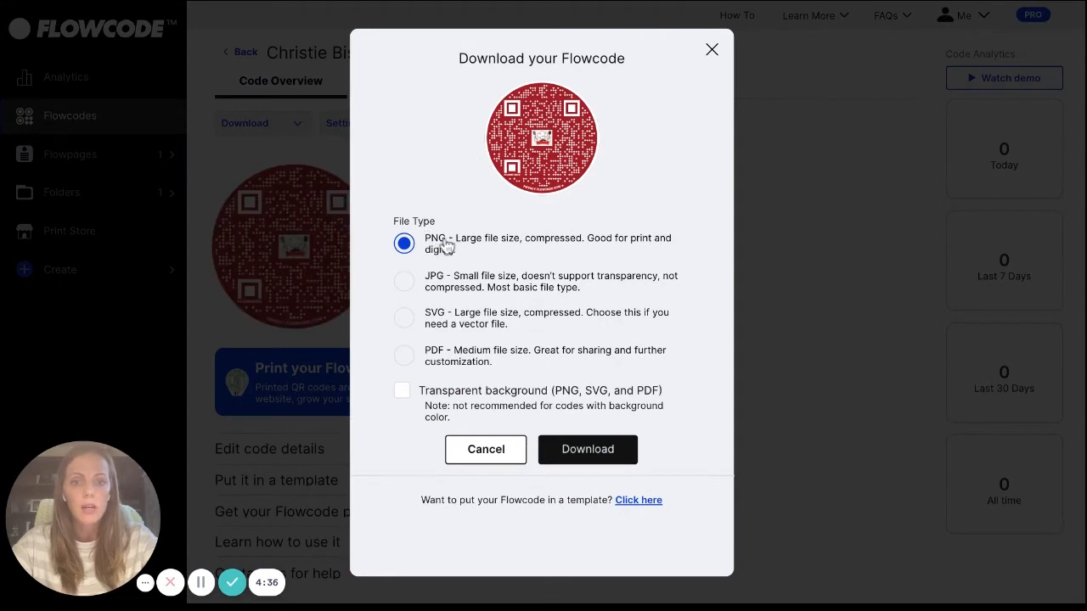
mouse_move(439, 323)
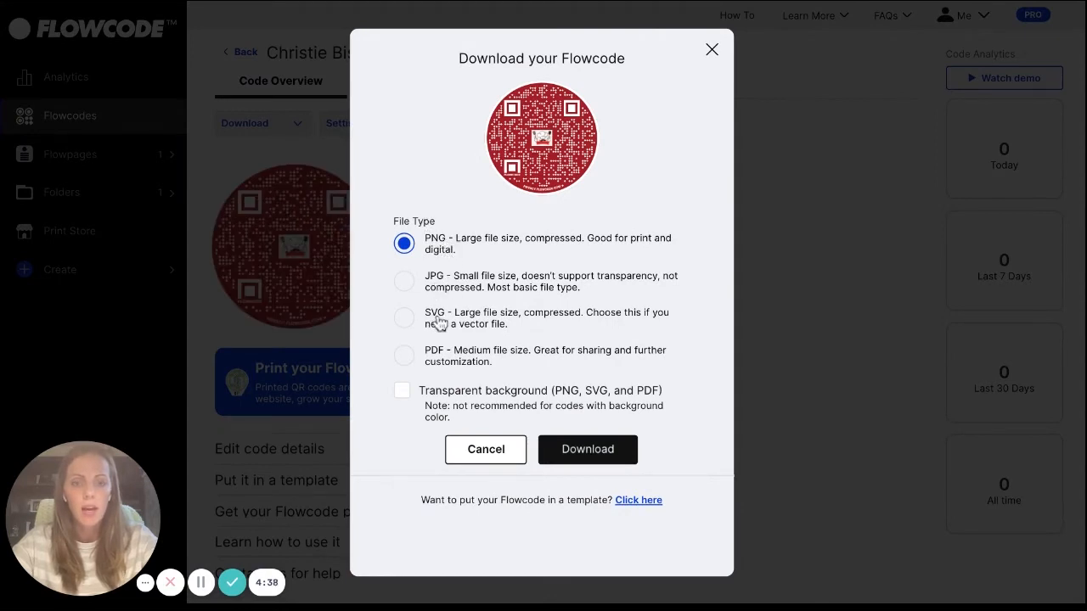
mouse_move(625, 487)
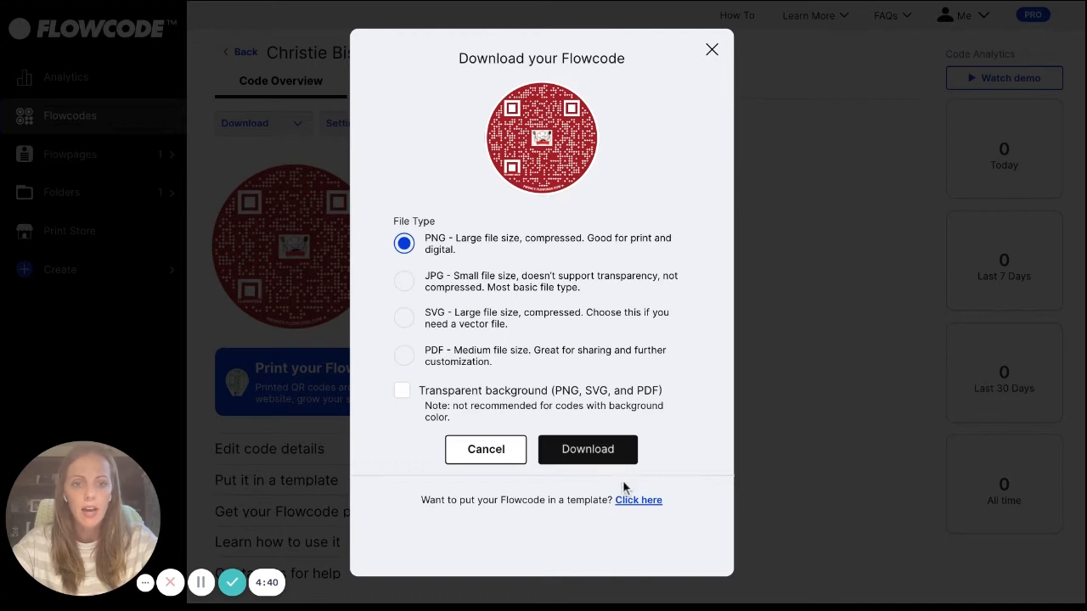
- Download the red Christie Bistro code as a PNG
left_click(588, 449)
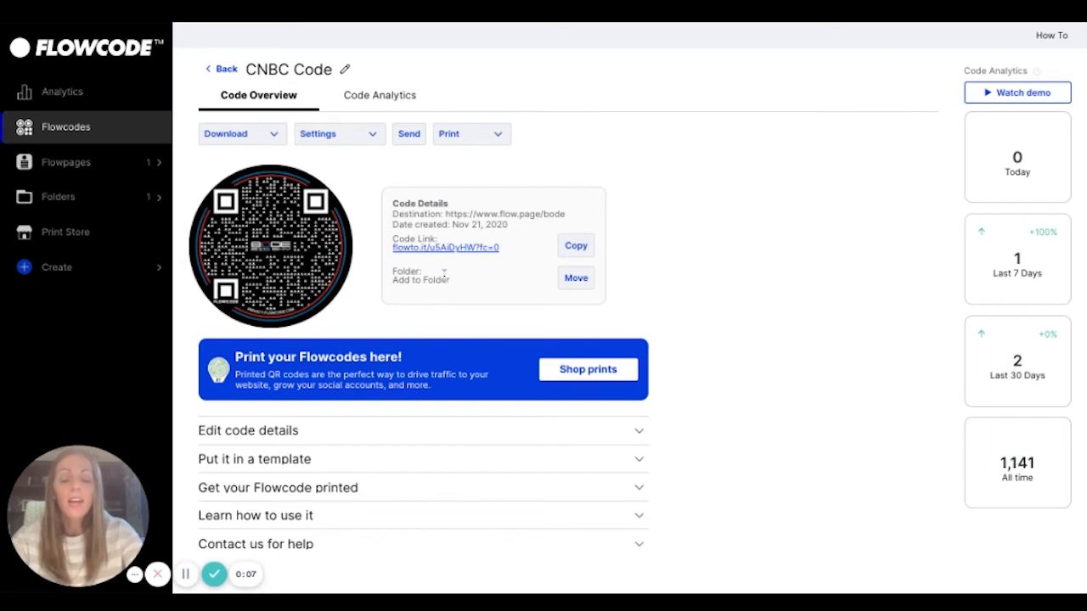
mouse_move(467, 272)
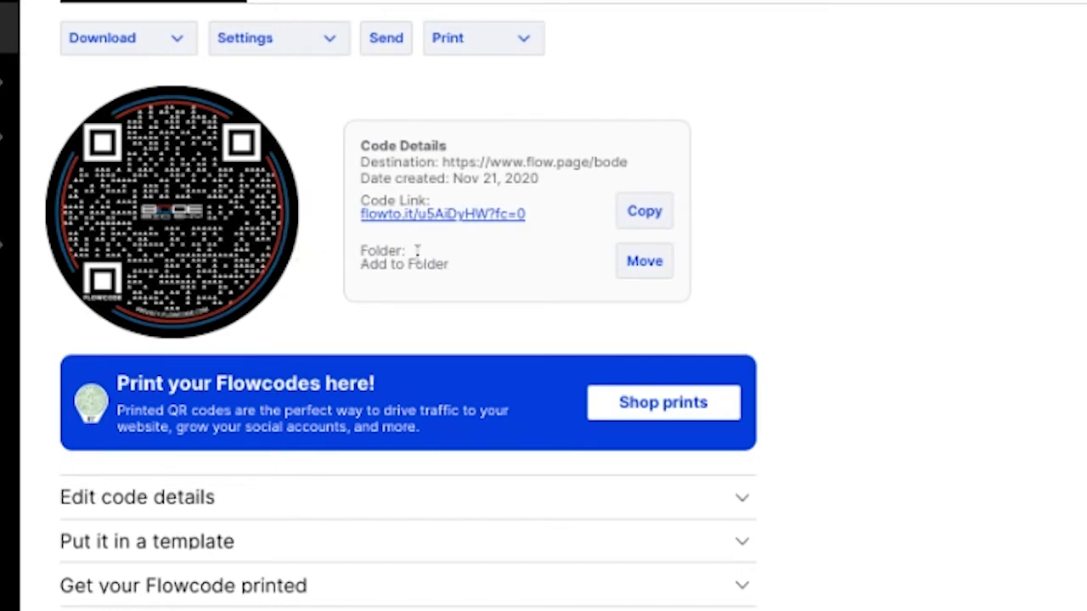
mouse_move(443, 290)
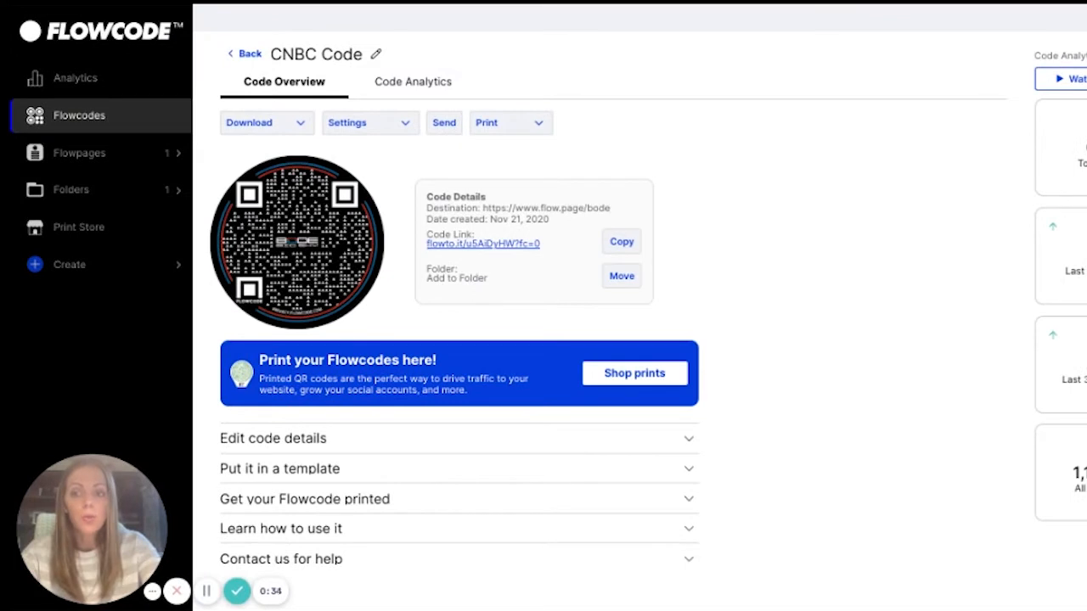
mouse_move(10, 297)
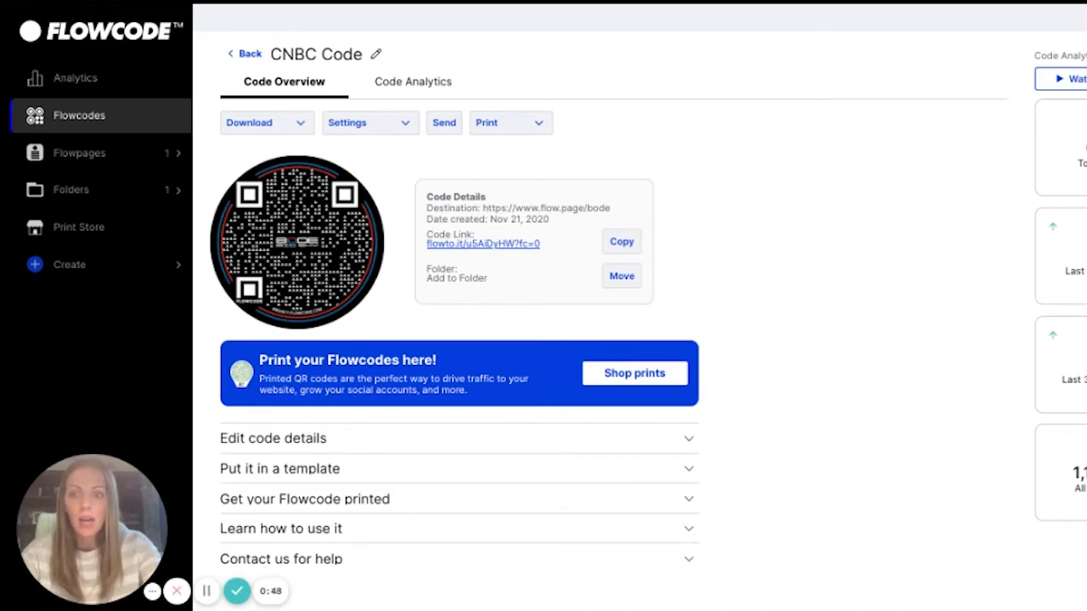
- Browse the CNBC Code's download and printable template options, then return to its overview
left_click(255, 122)
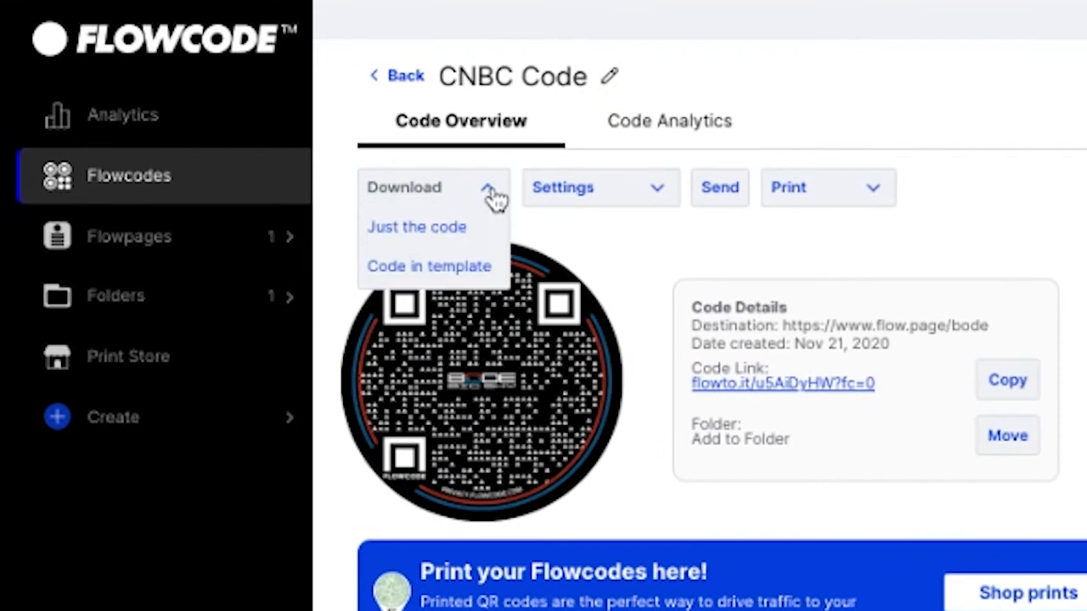
mouse_move(459, 245)
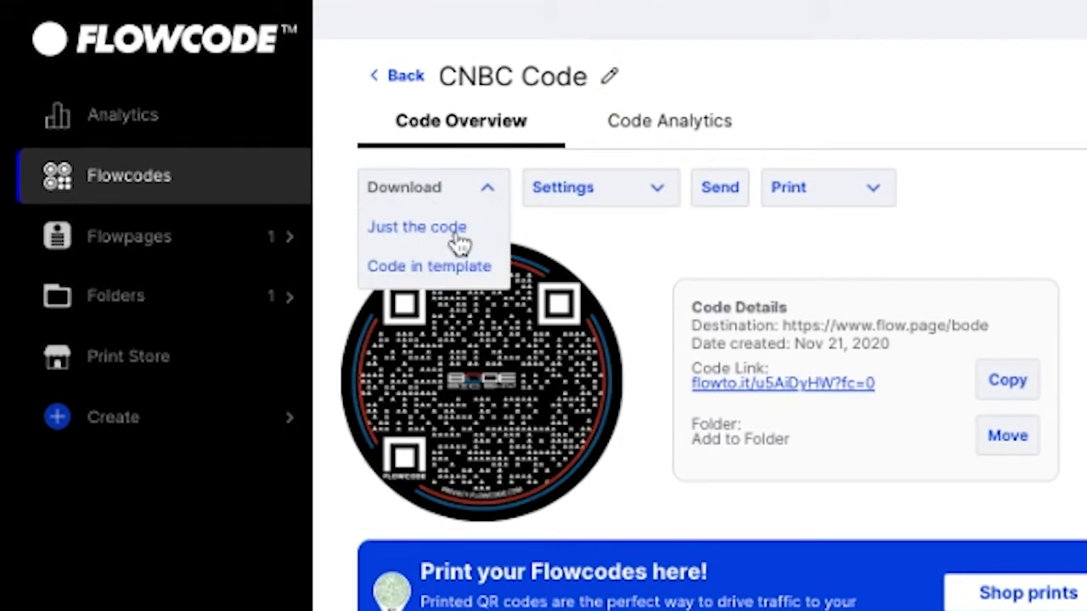
mouse_move(456, 246)
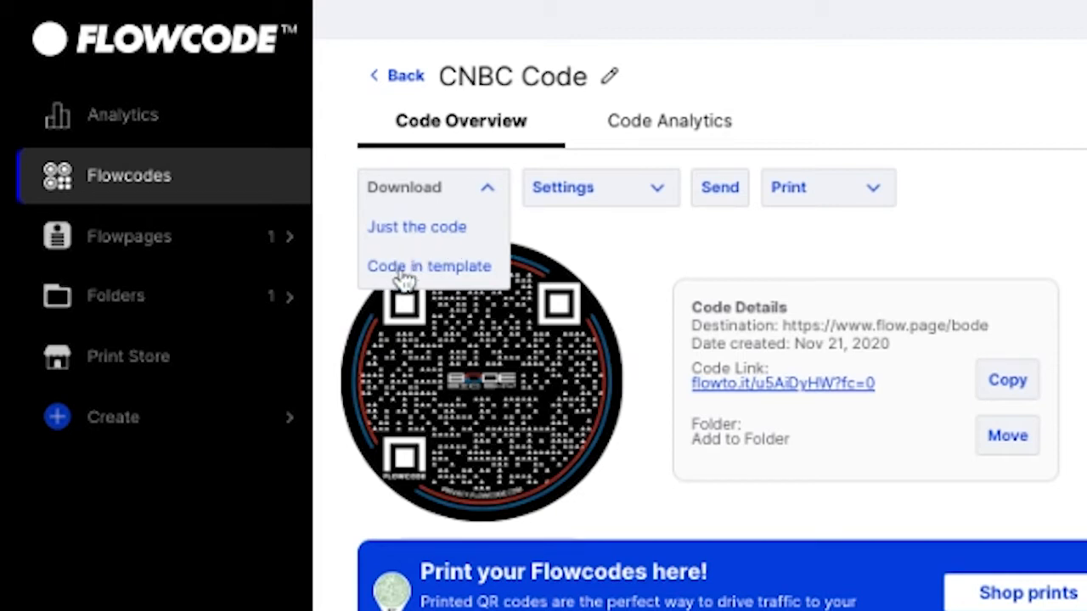
mouse_move(410, 280)
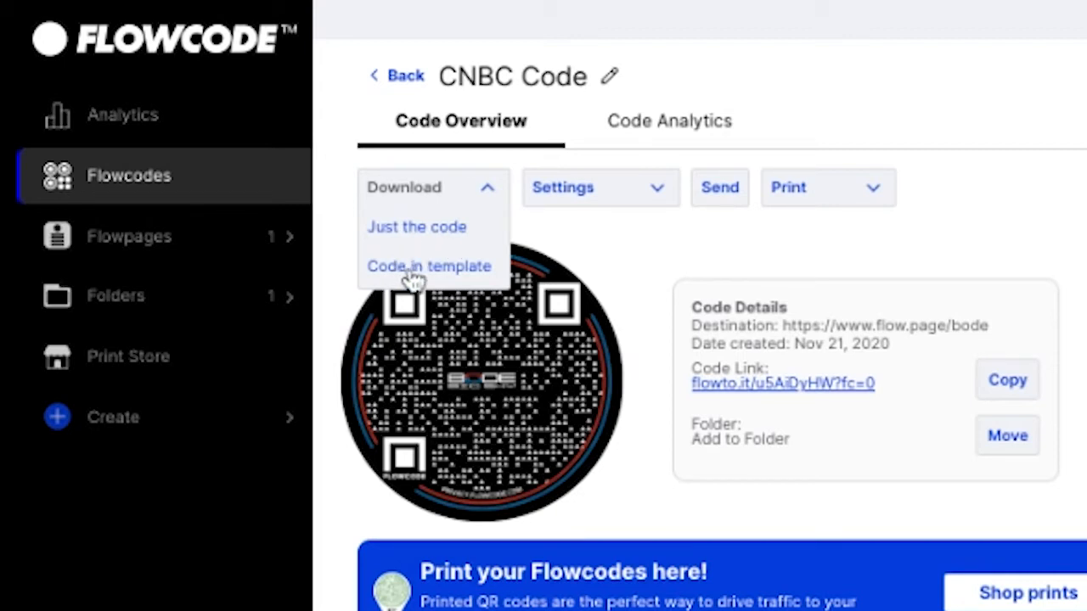
left_click(428, 266)
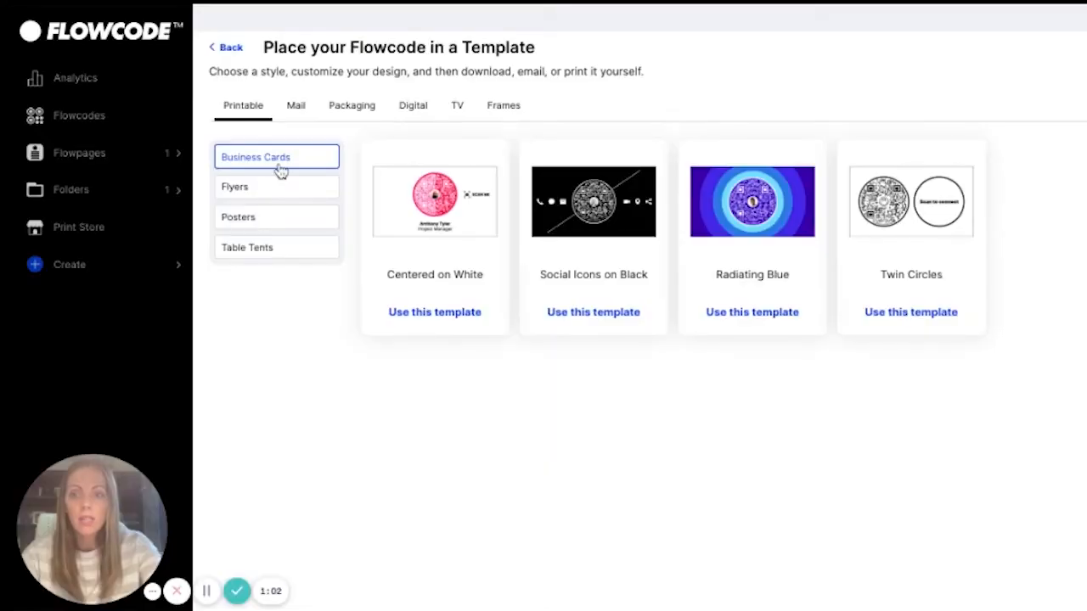
mouse_move(283, 119)
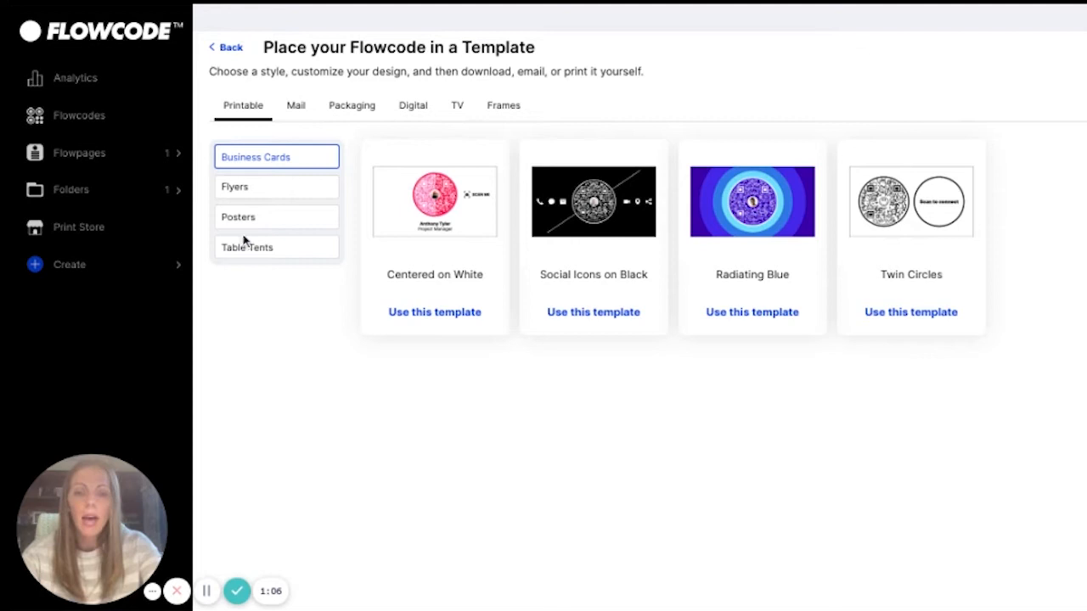
left_click(296, 105)
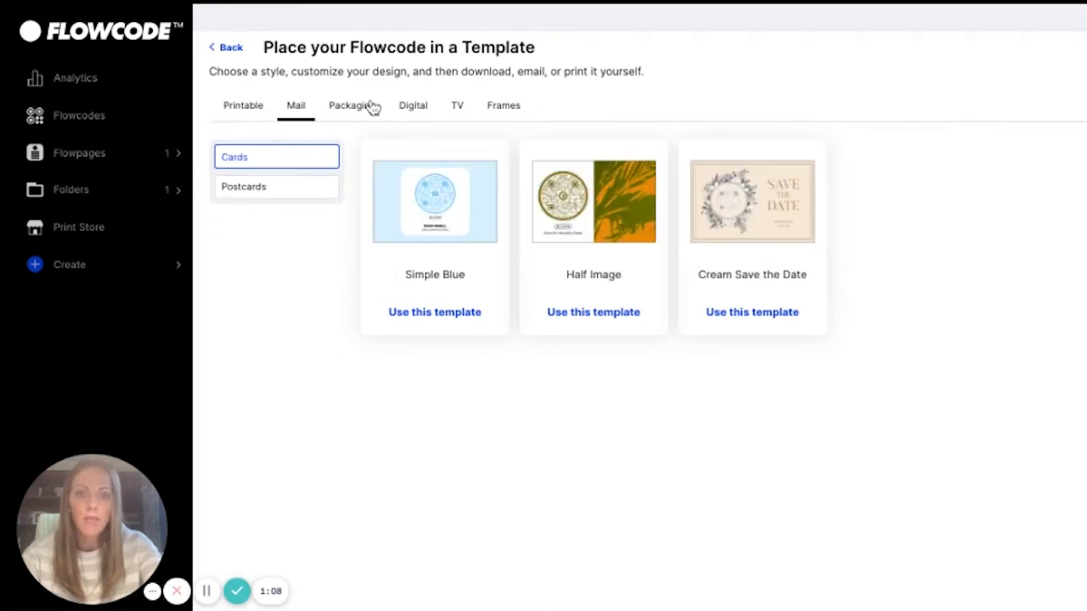
left_click(231, 47)
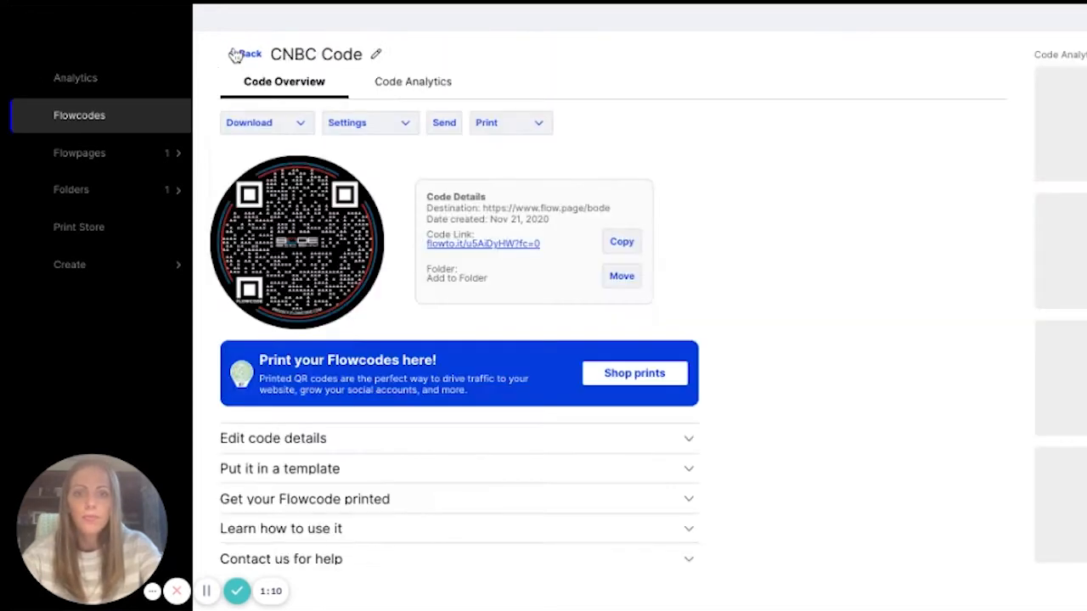
left_click(370, 122)
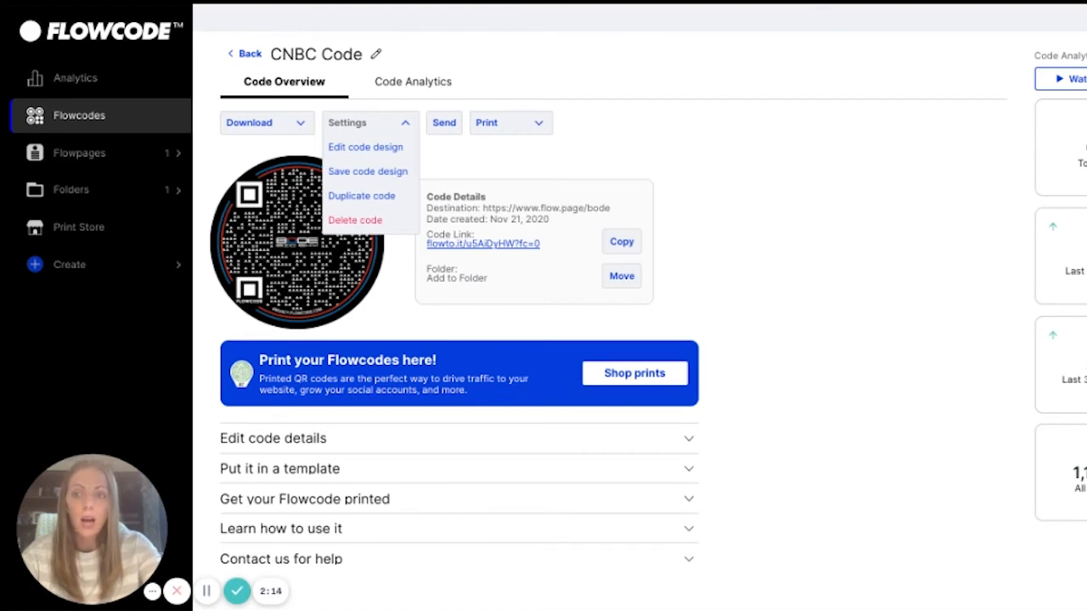
left_click(444, 122)
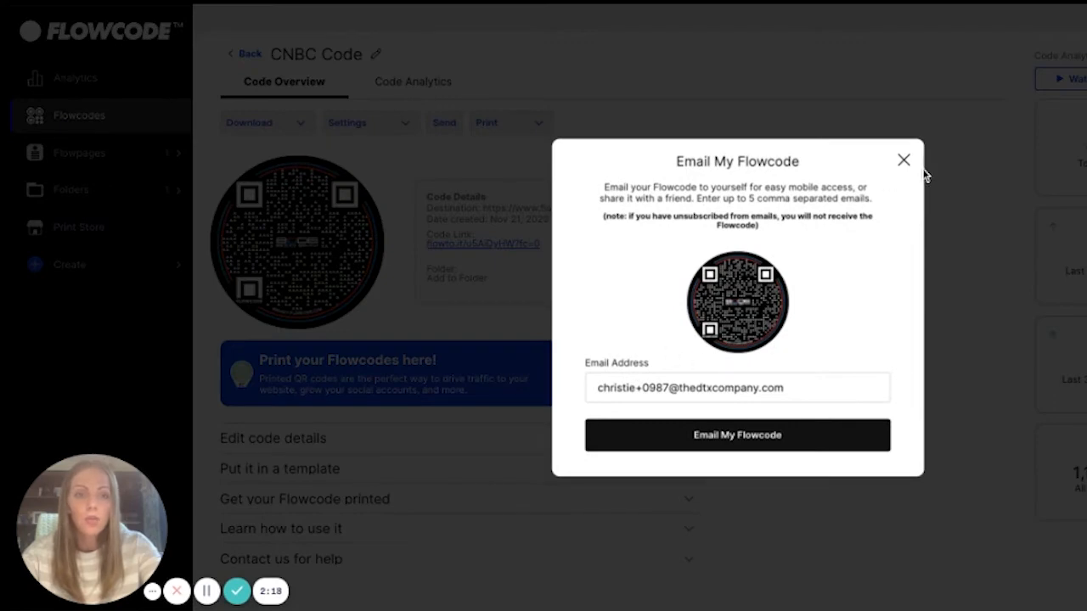
left_click(903, 160)
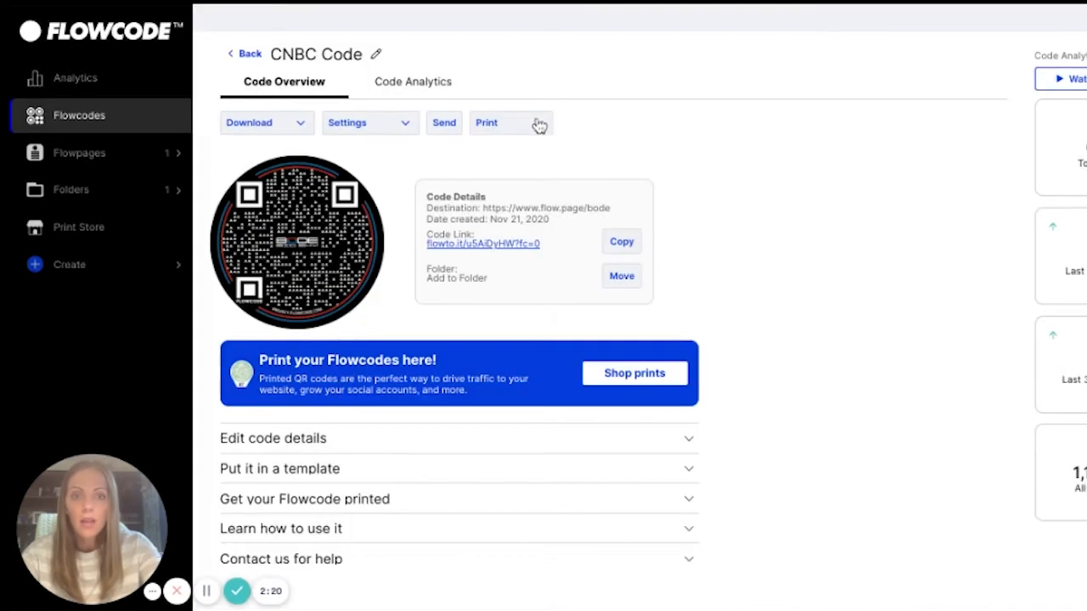
left_click(486, 123)
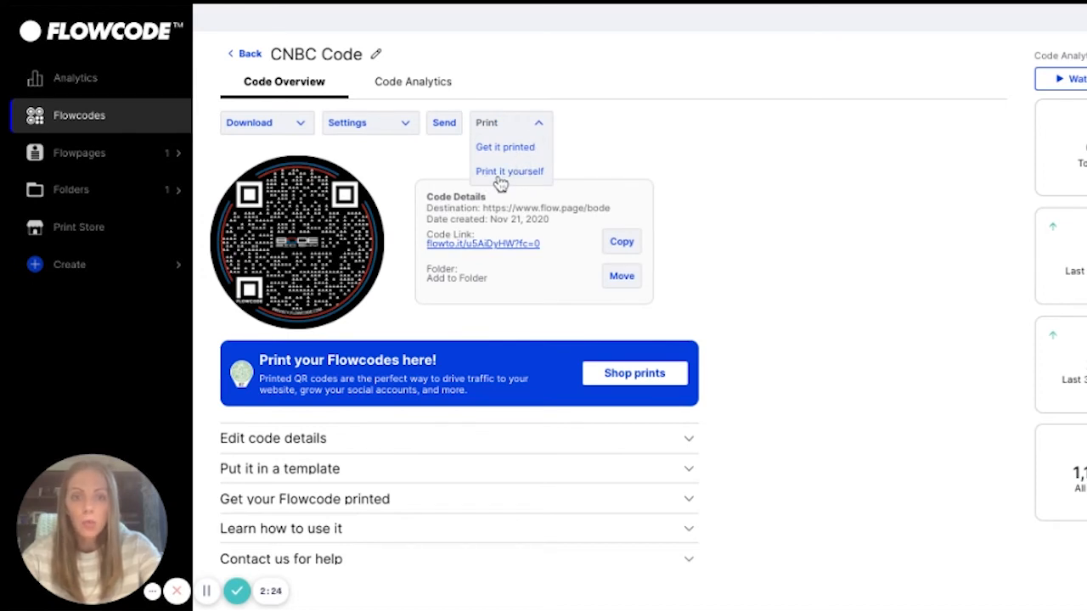
mouse_move(503, 172)
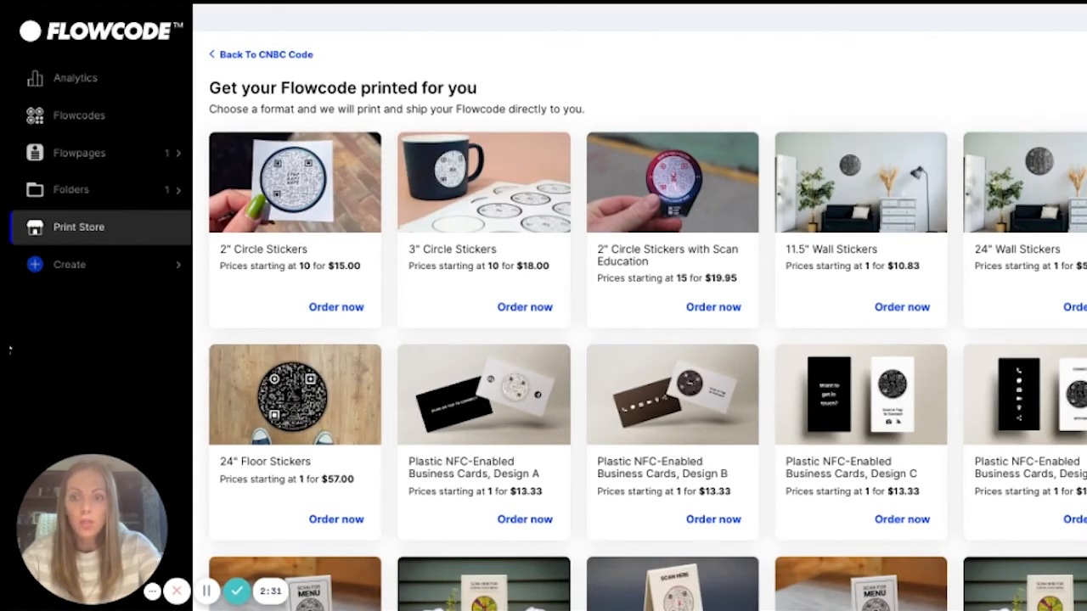
scroll("down", 3)
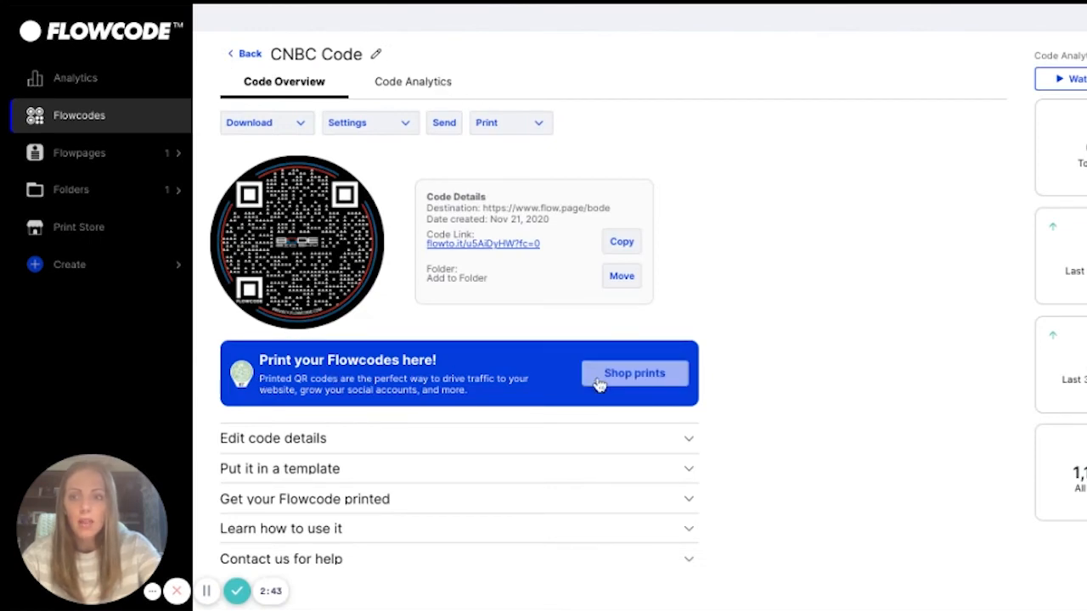
mouse_move(707, 486)
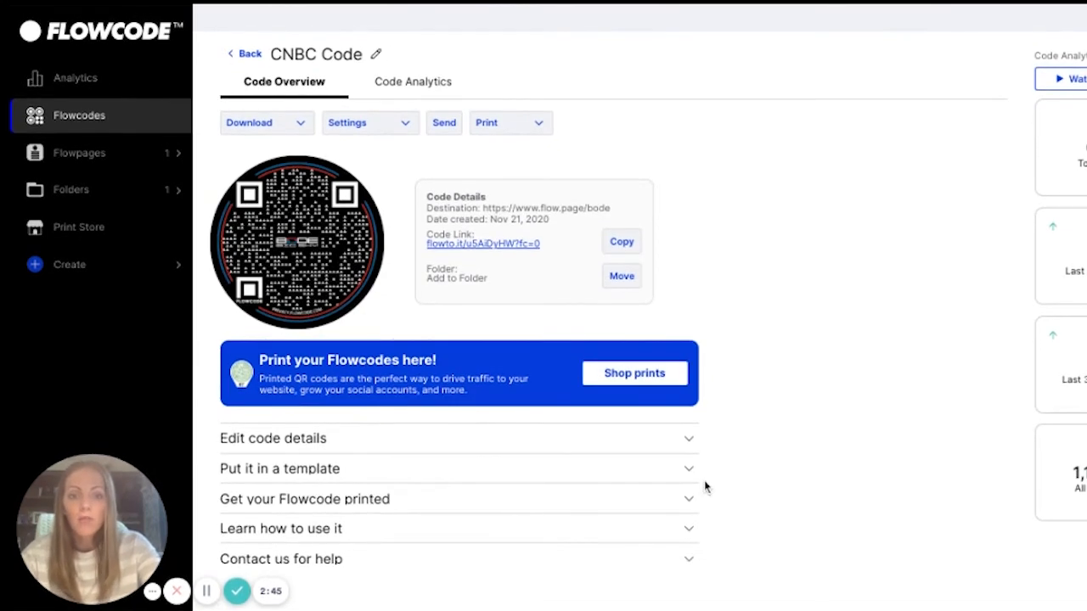
mouse_move(691, 443)
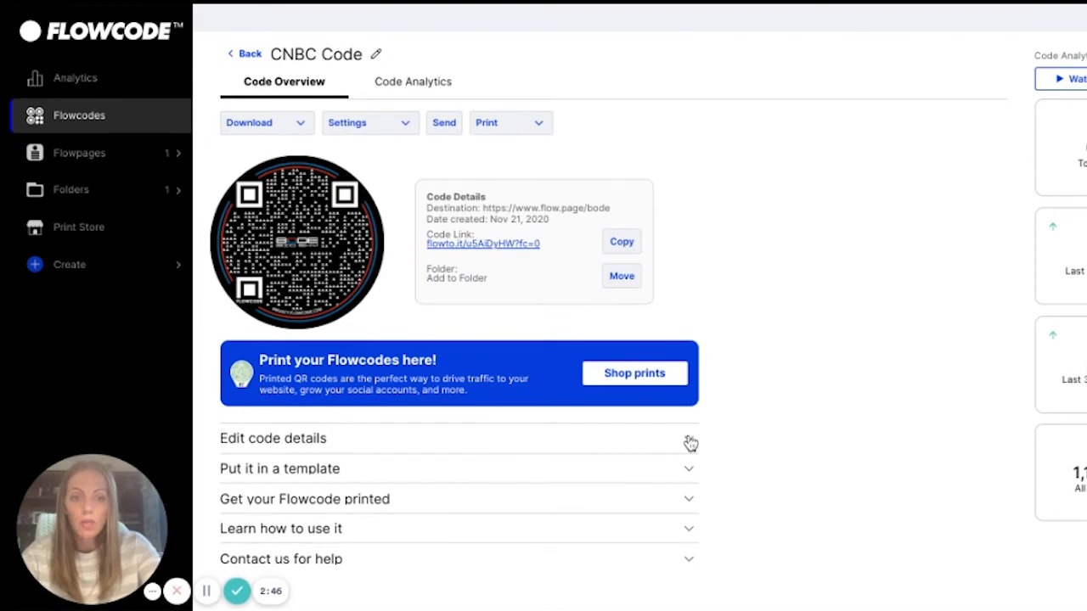
left_click(690, 439)
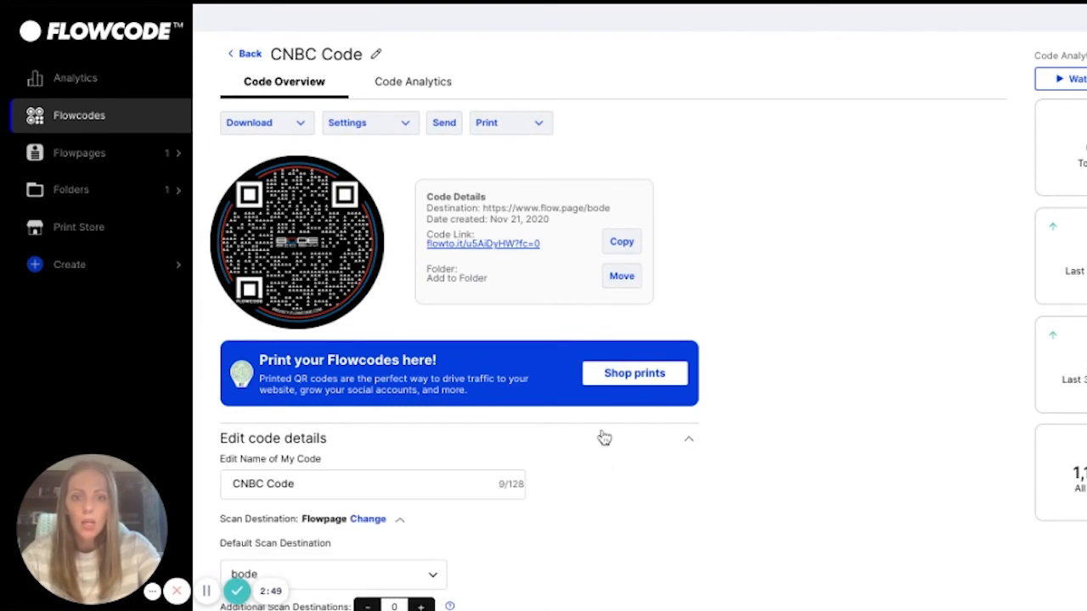
scroll("down", 3)
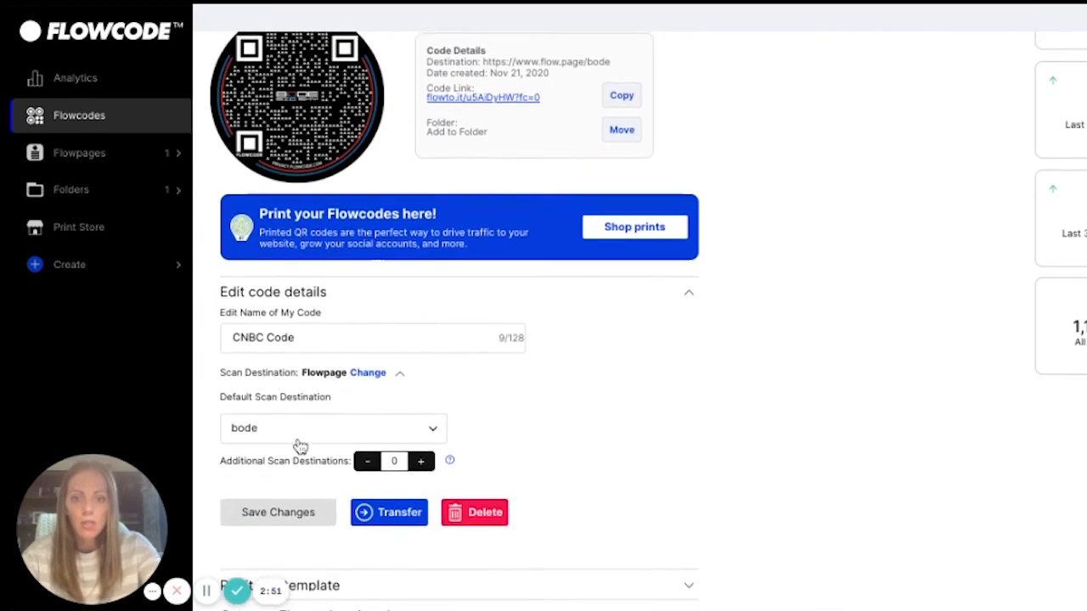
scroll("down", 3)
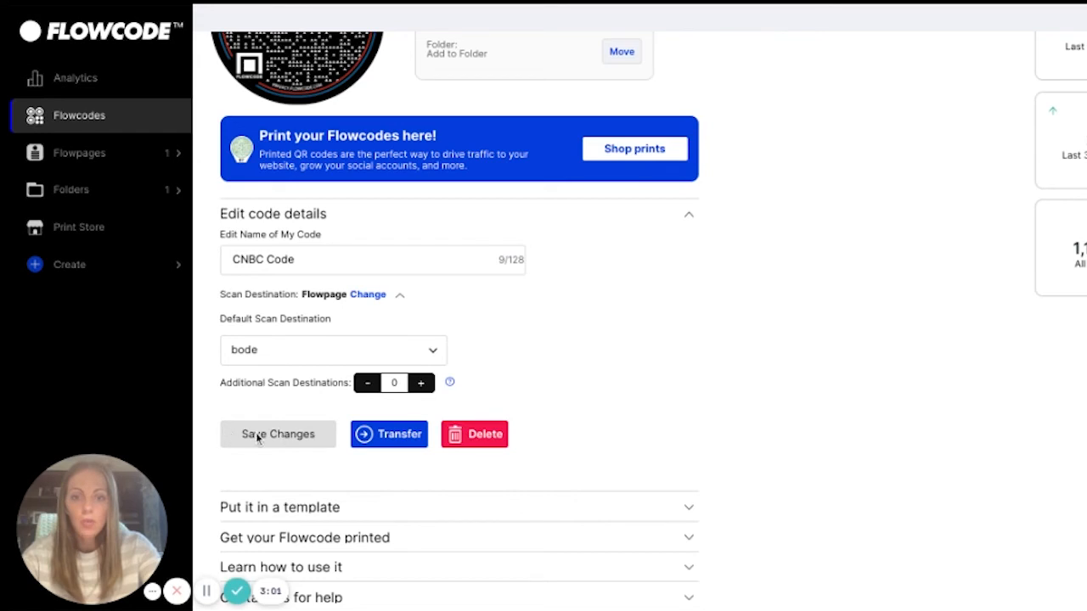
mouse_move(355, 471)
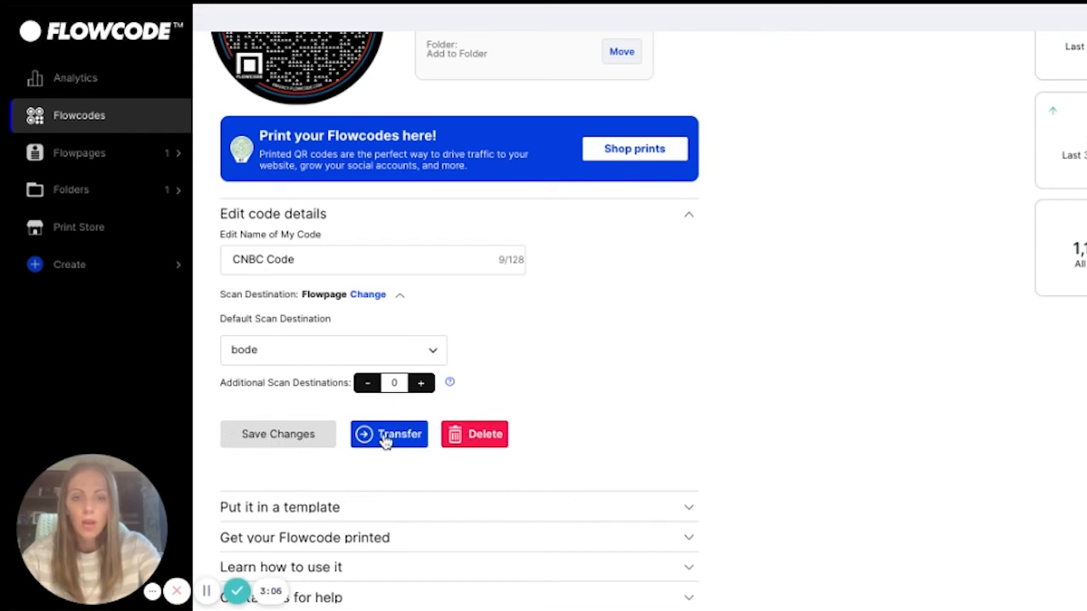
mouse_move(496, 391)
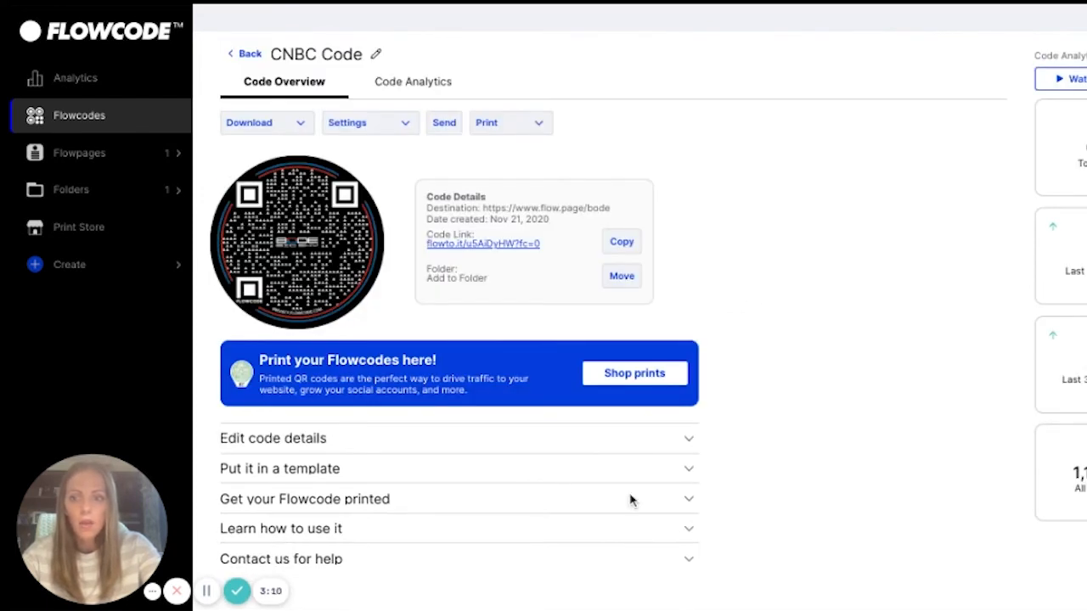
mouse_move(332, 487)
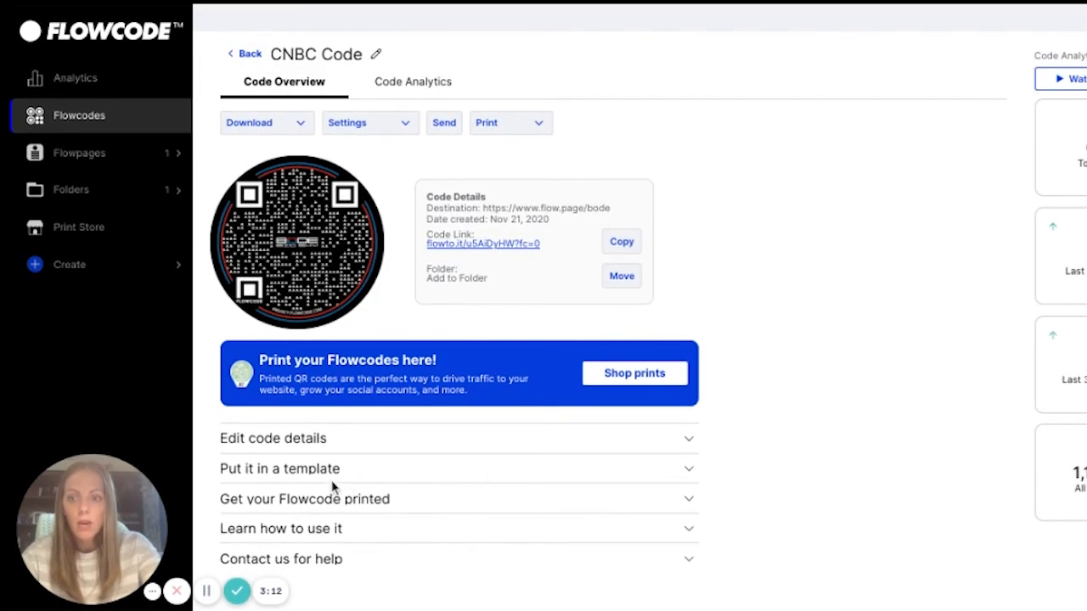
scroll("down", 3)
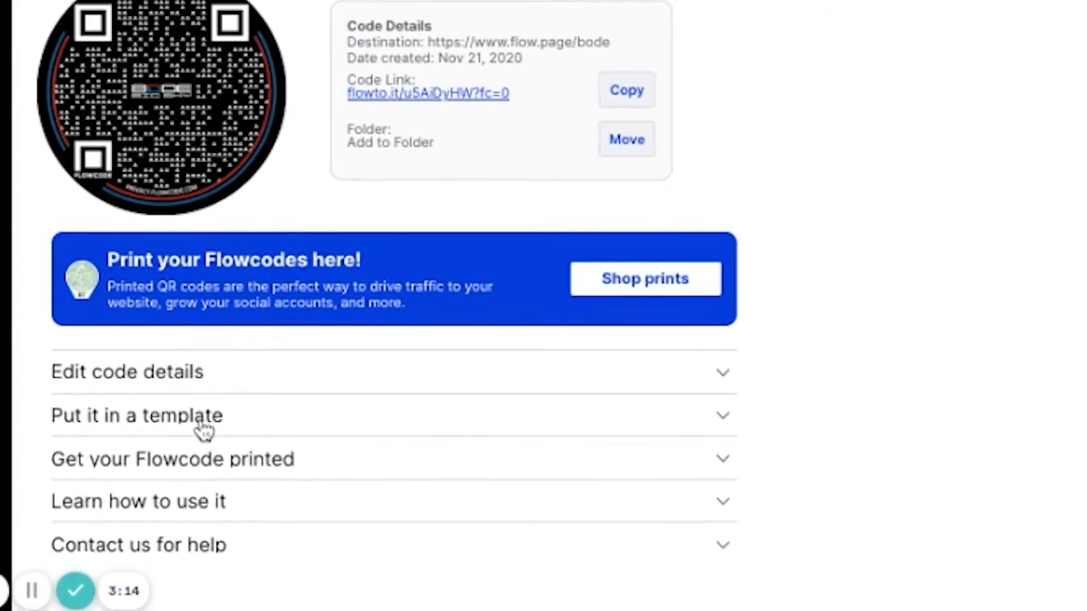
left_click(139, 501)
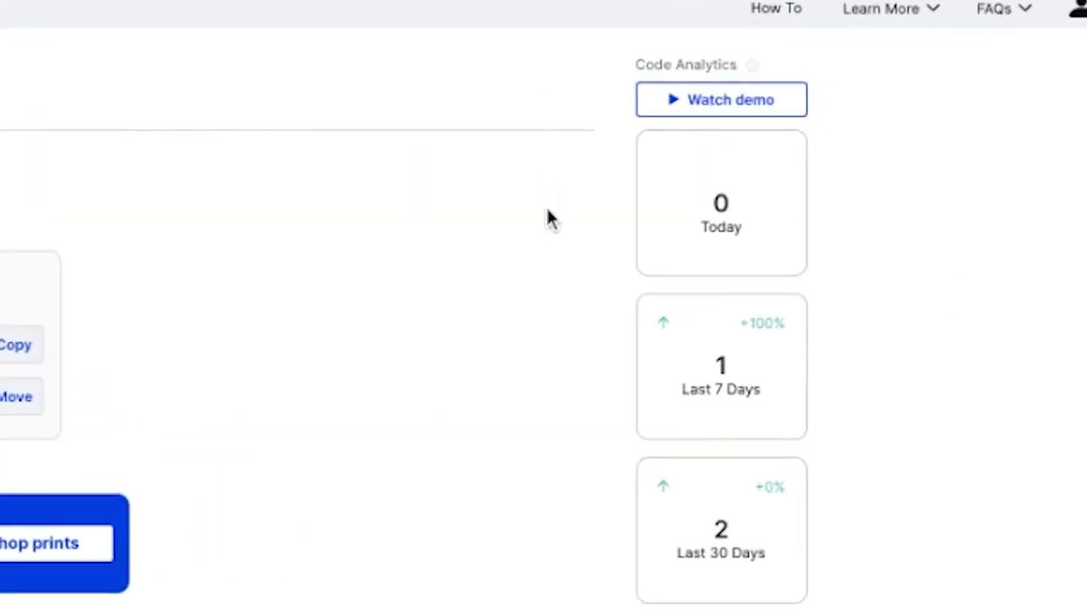
mouse_move(584, 202)
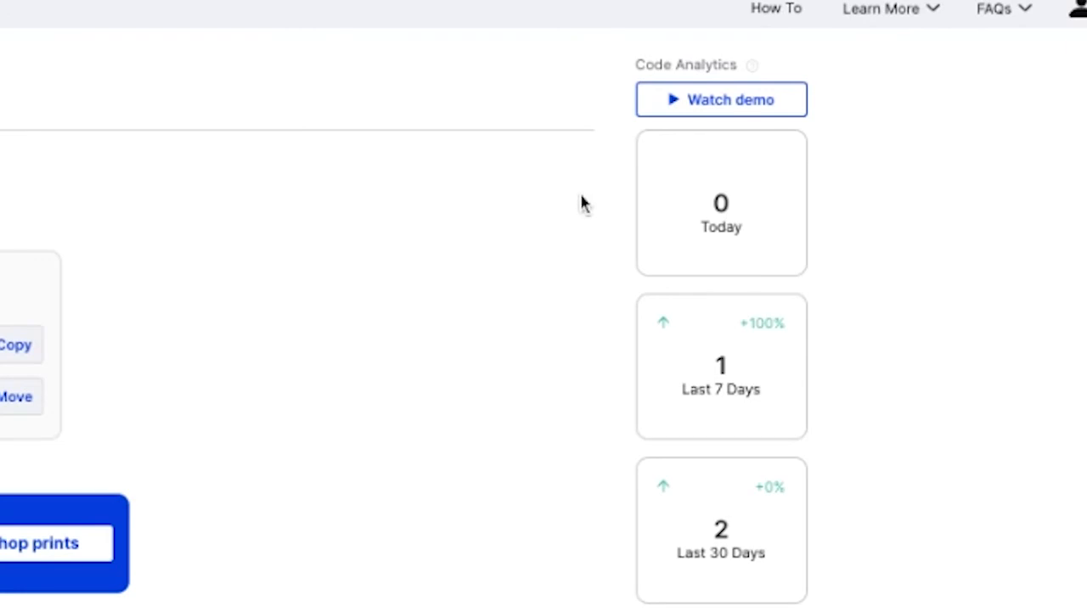
scroll("down", 3)
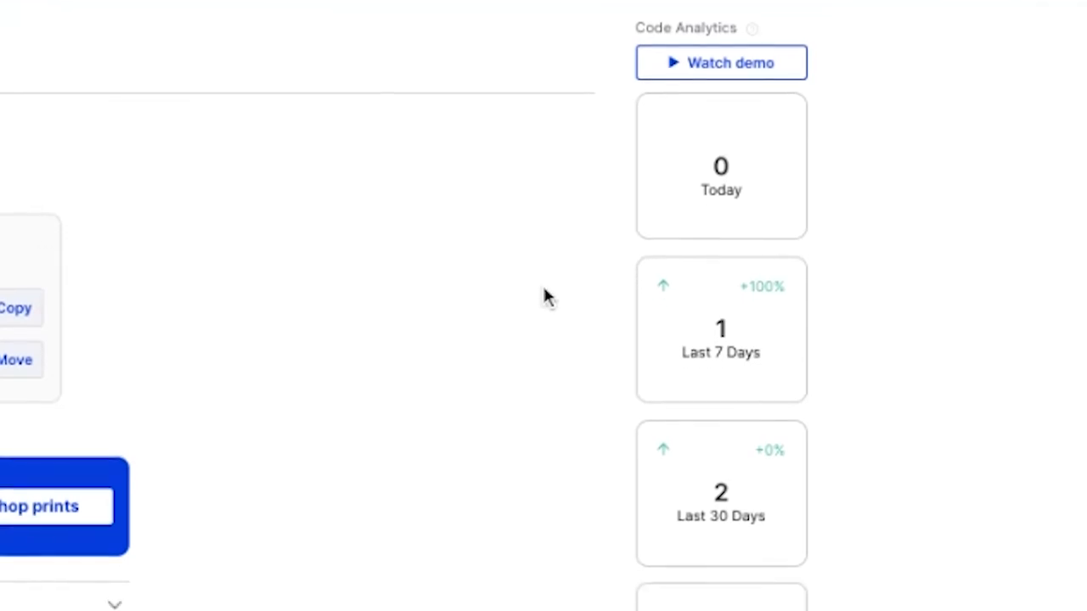
scroll("down", 3)
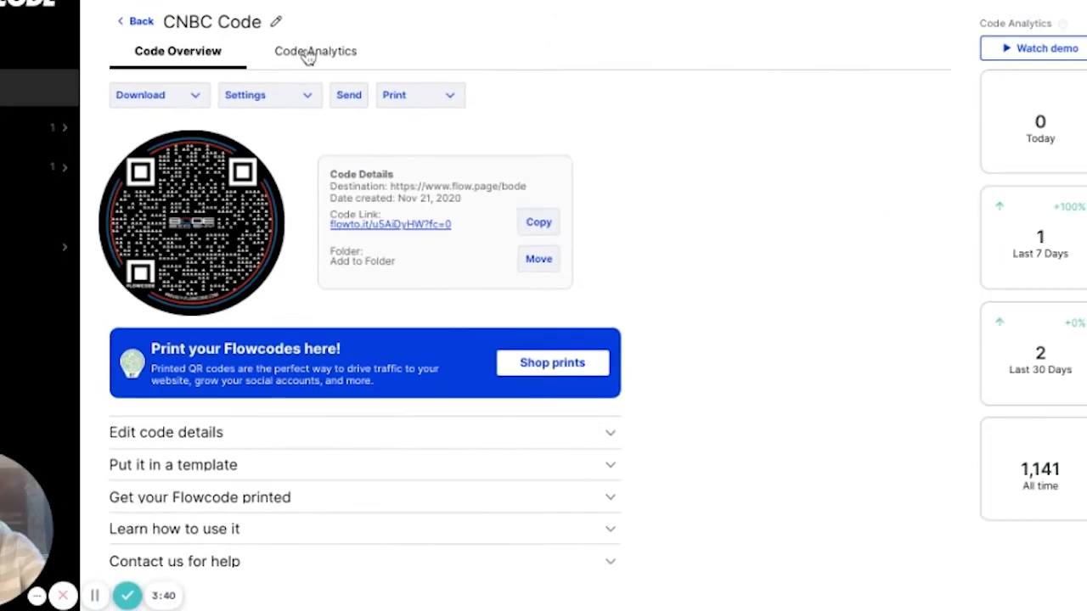
- View CNBC Code analytics: daily scans, weekday and device breakdowns, and the 7AM peak of 893
left_click(315, 51)
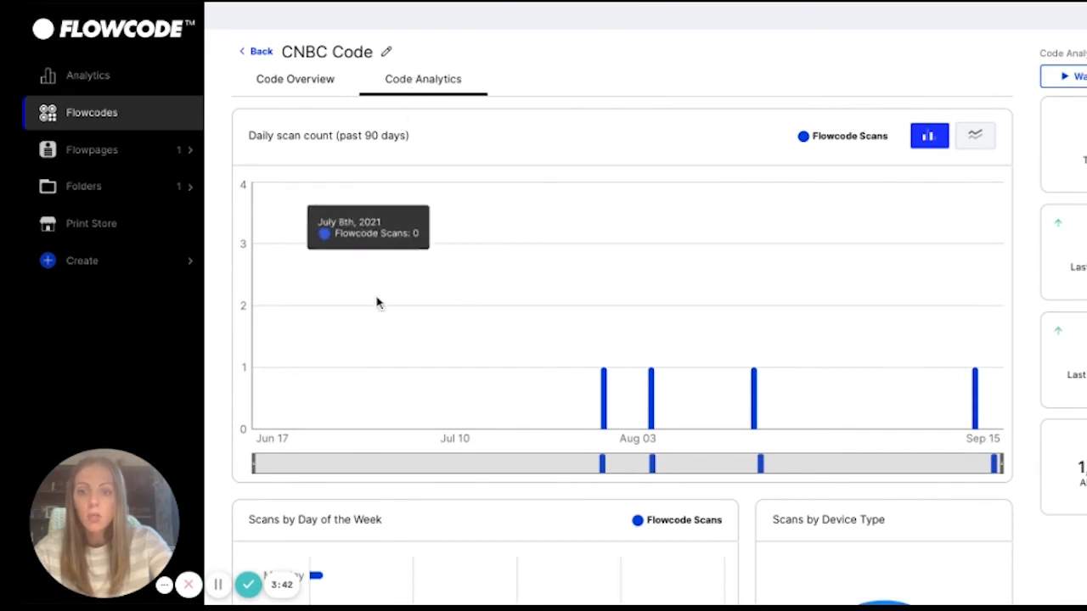
mouse_move(23, 394)
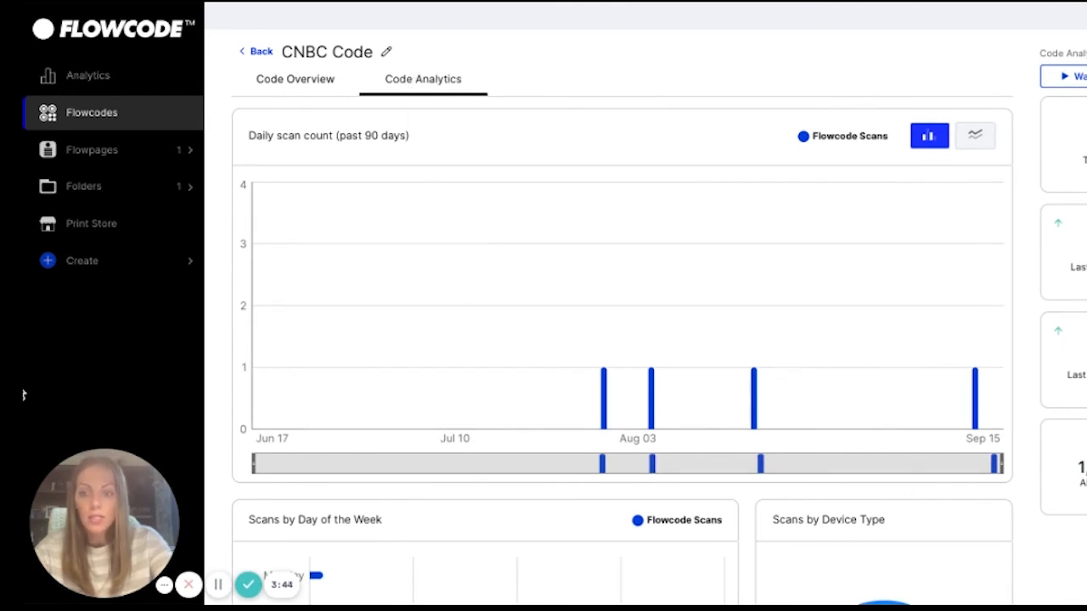
scroll("down", 3)
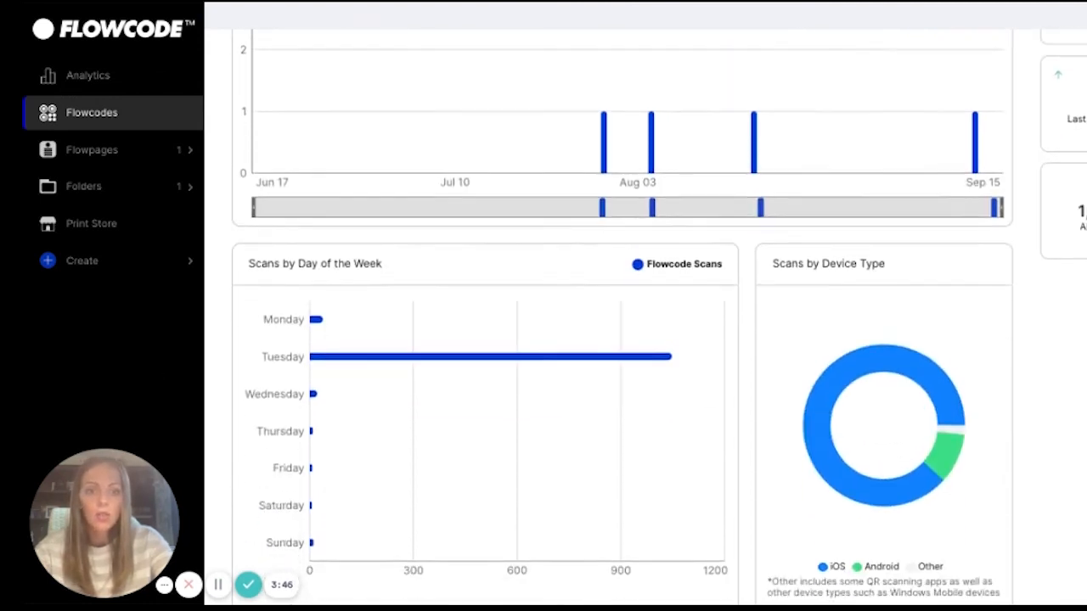
scroll("down", 3)
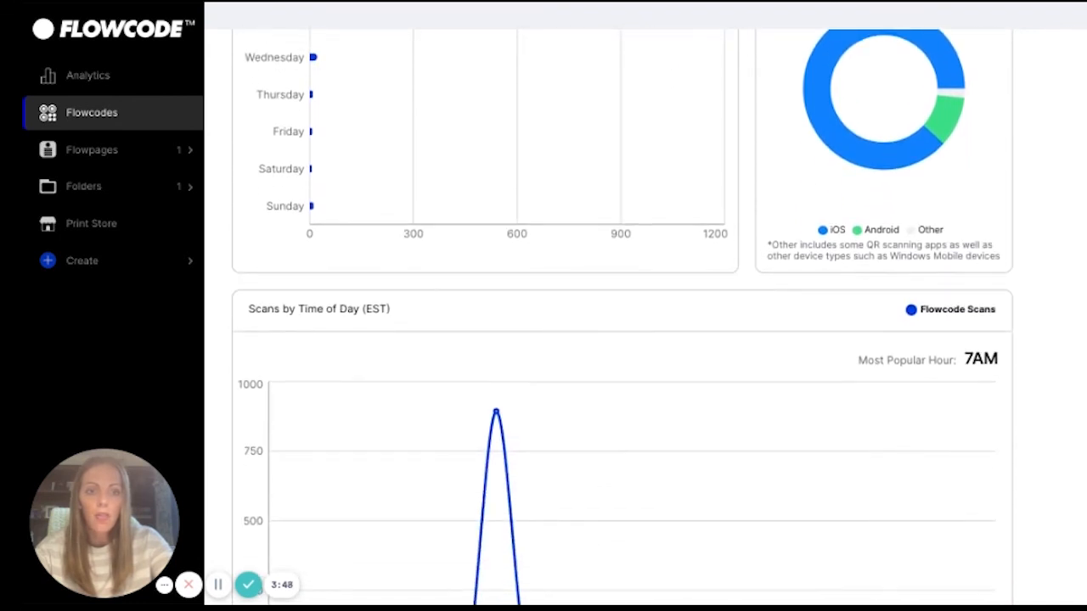
scroll("down", 3)
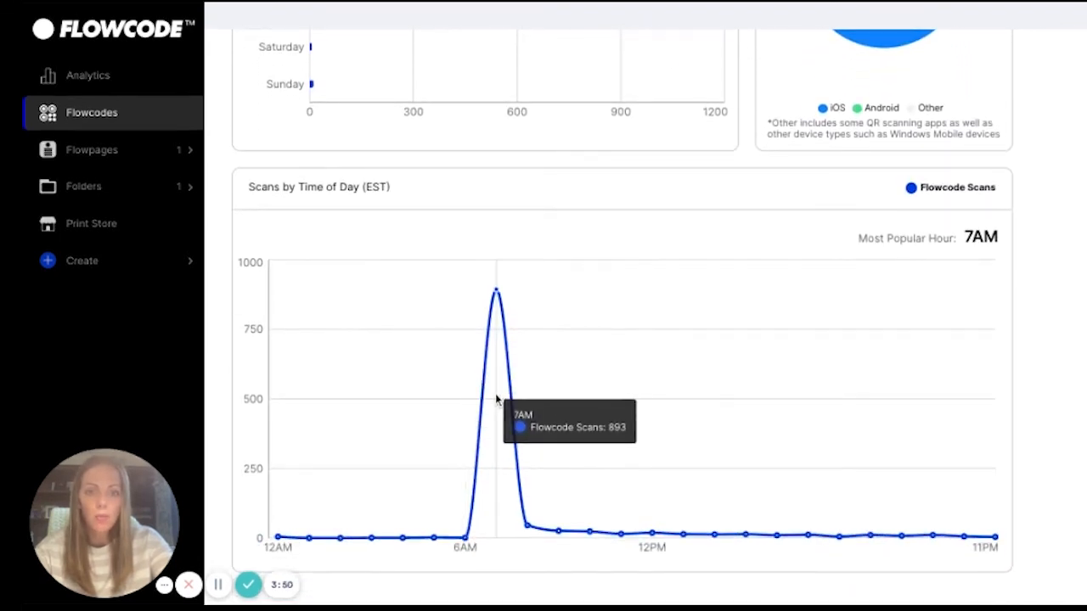